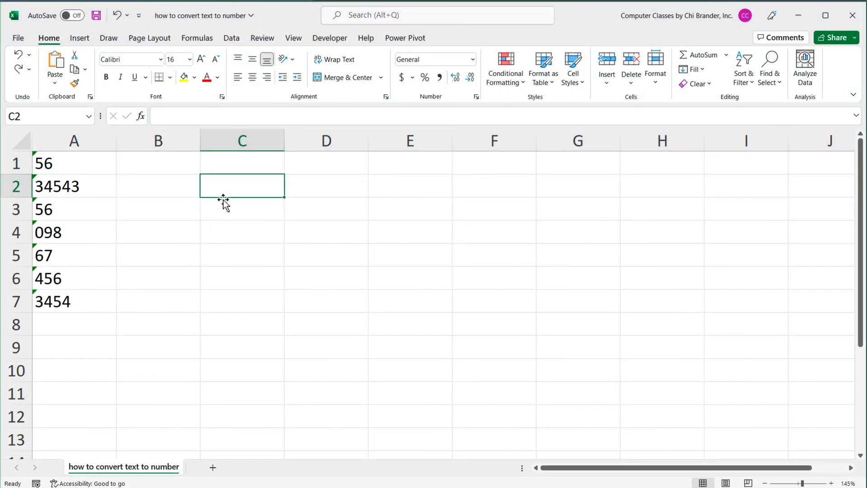
mouse_move(69, 341)
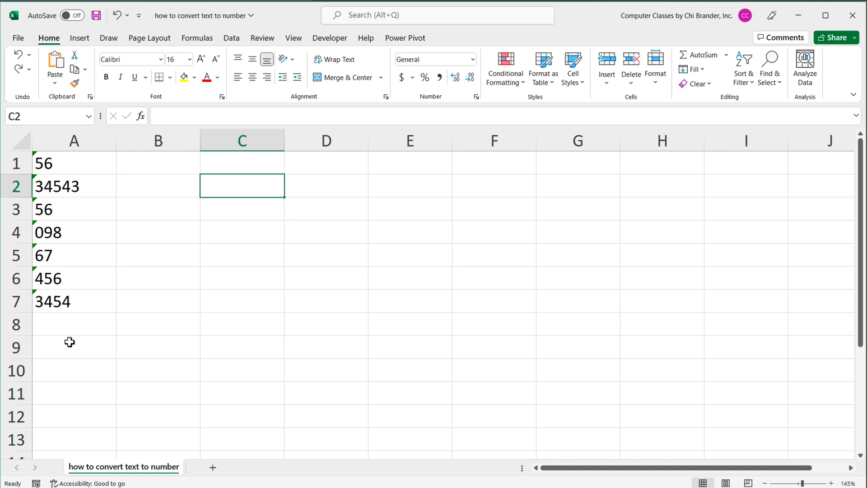
mouse_move(64, 338)
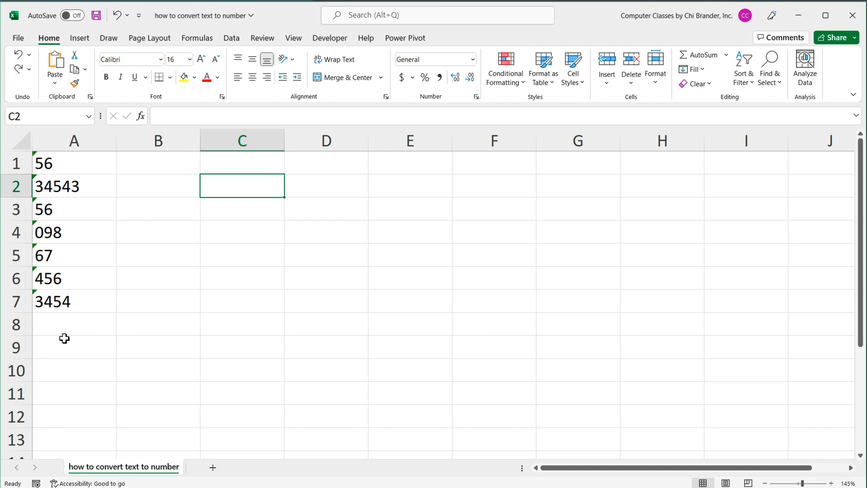
mouse_move(63, 336)
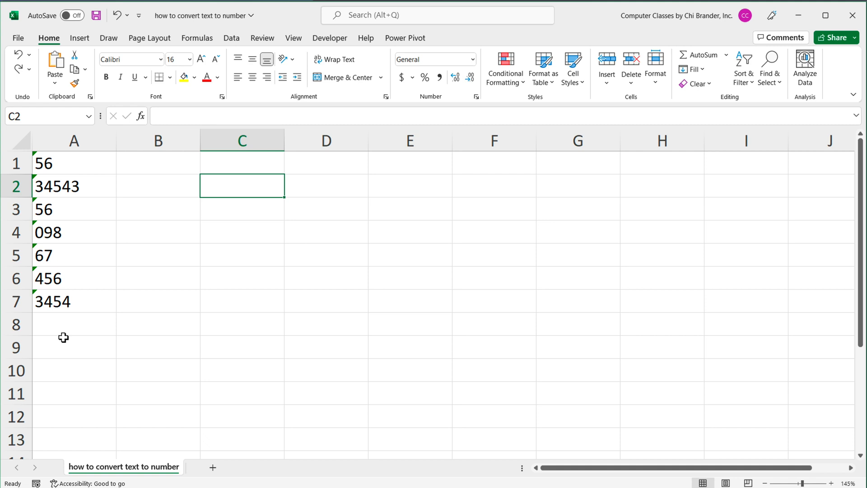
mouse_move(104, 297)
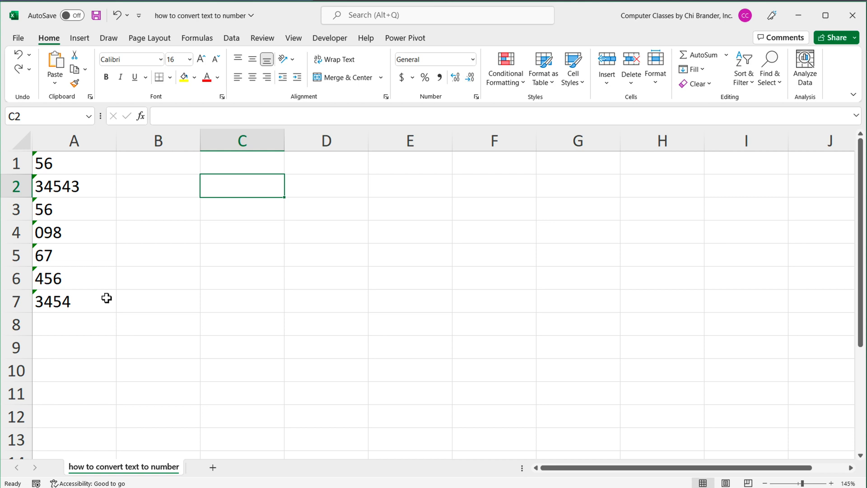
mouse_move(117, 295)
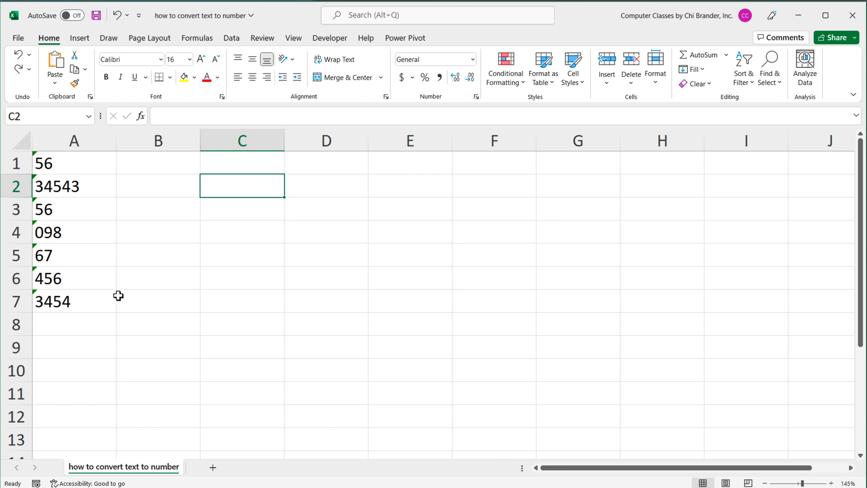
- Enter =SUM(A1:A7) in C2, which returns 0 since the values are text
left_click_drag(74, 162, 73, 301)
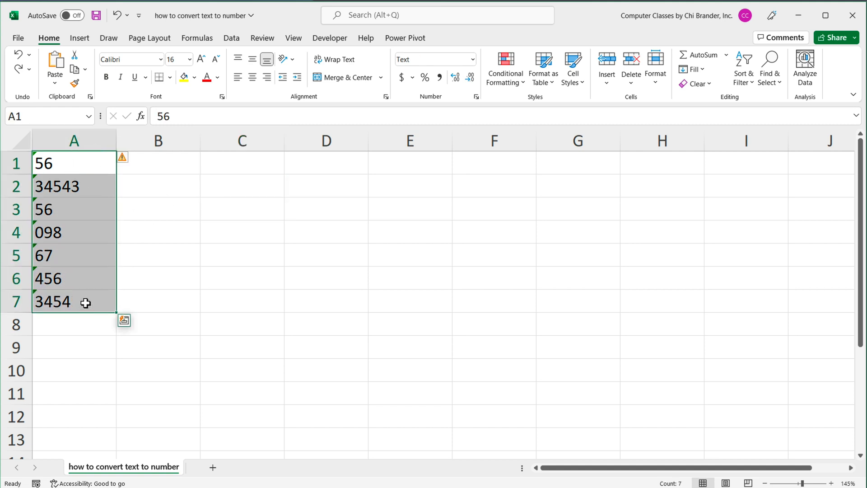
left_click(242, 186)
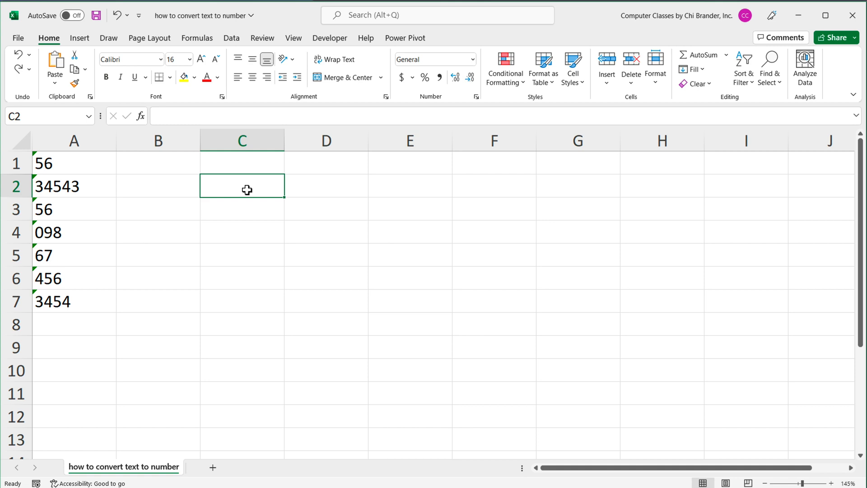
type("=SUM(")
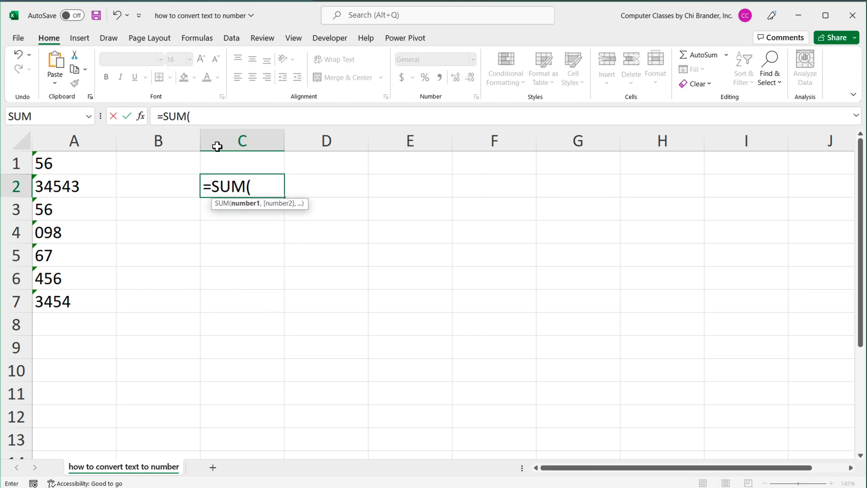
left_click_drag(73, 163, 73, 255)
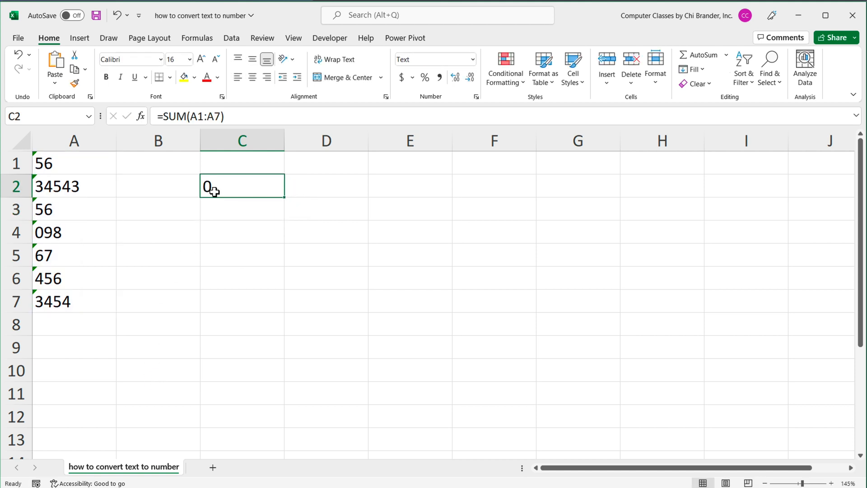
mouse_move(73, 173)
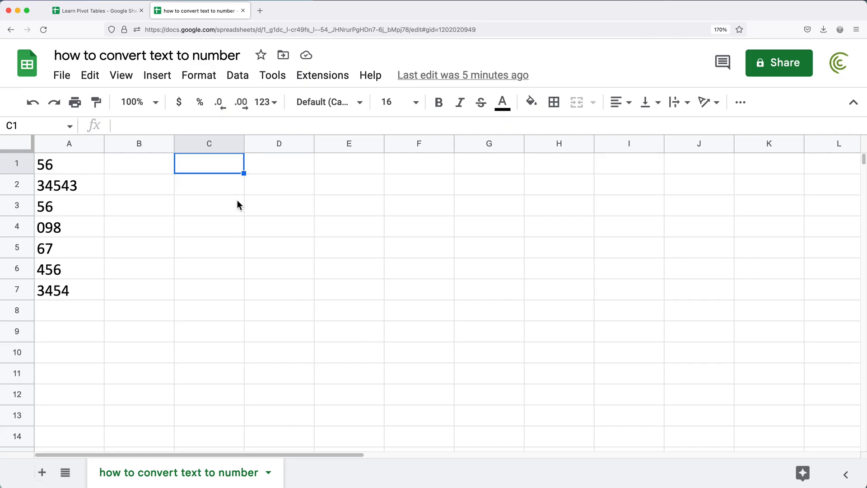
- Enter =SUM(A1:A7) in C2 of Google Sheets, getting 0, then clear Excel's C2 total
type("=SUM")
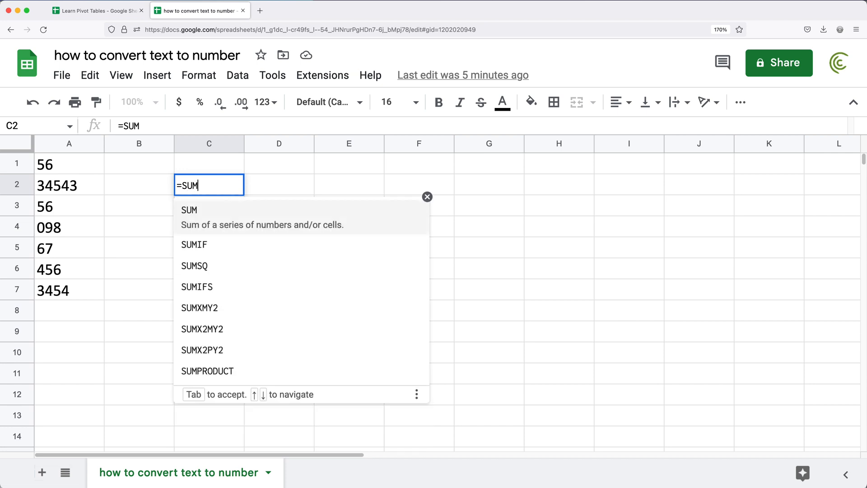
left_click_drag(69, 163, 69, 227)
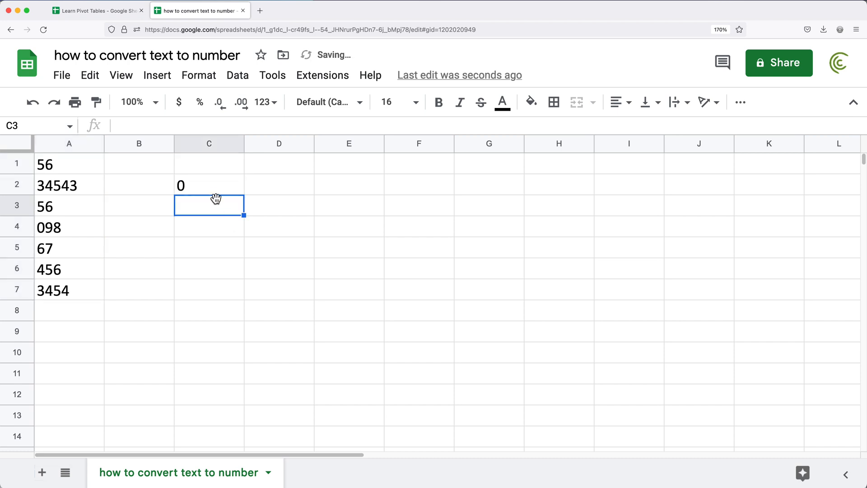
left_click(209, 184)
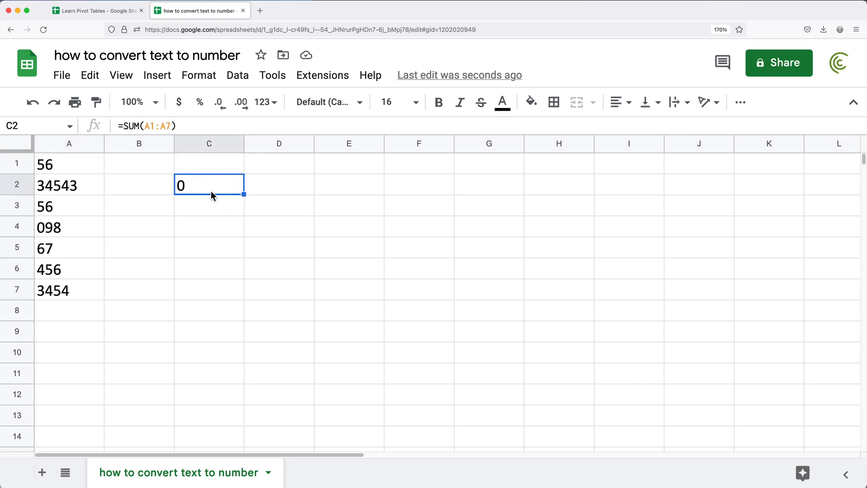
key("Delete")
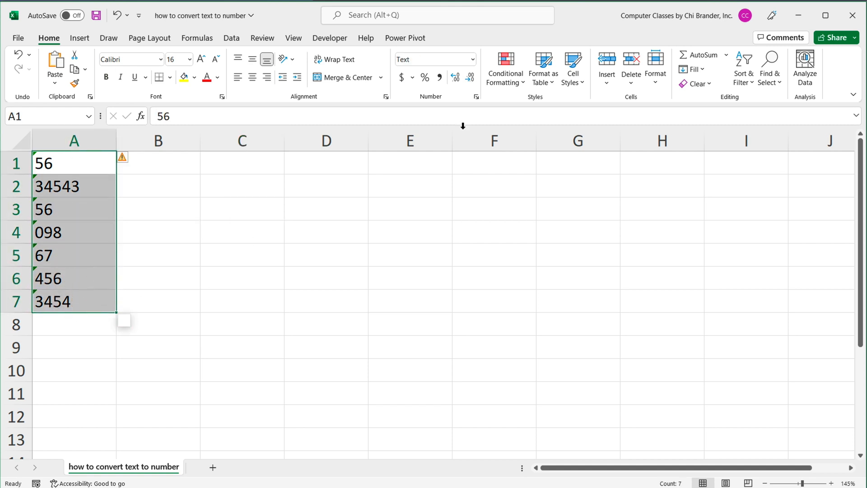
- Apply the Number format to A1:A7 from the Home ribbon, leaving the values as text
left_click(471, 60)
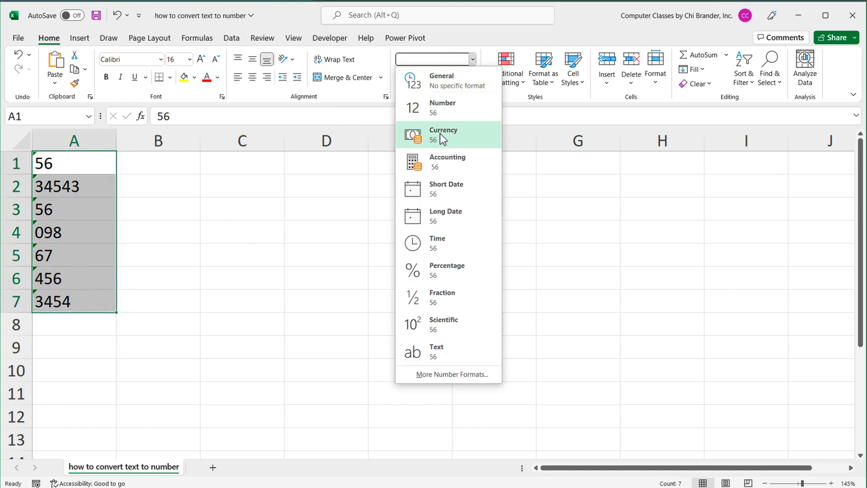
left_click(442, 103)
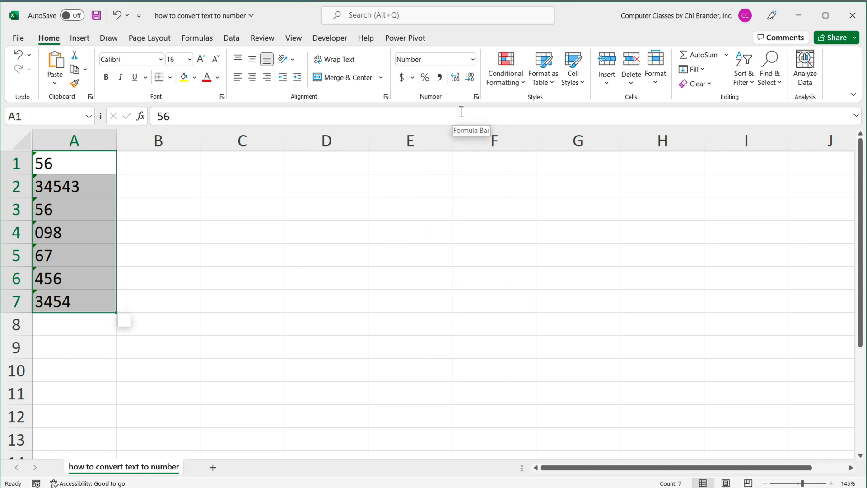
left_click(326, 255)
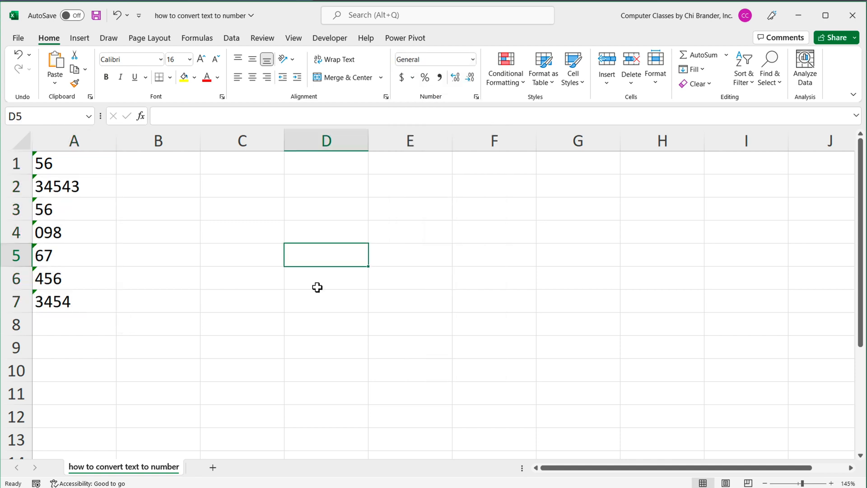
mouse_move(289, 274)
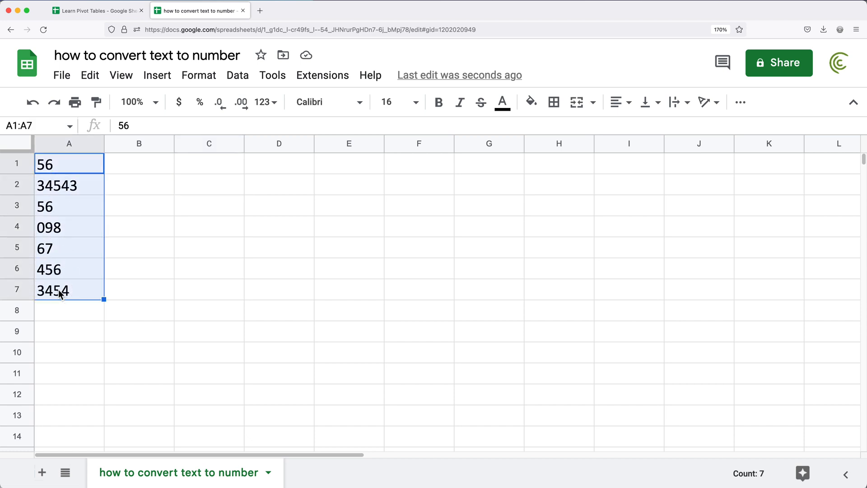
left_click(265, 102)
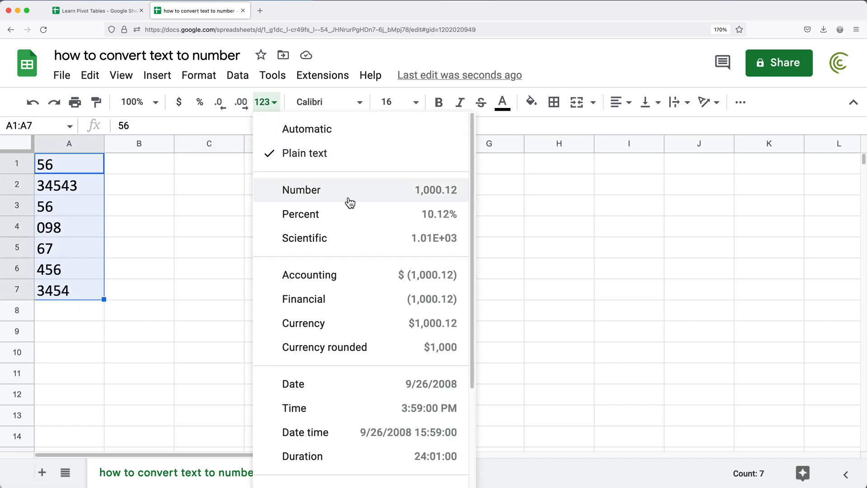
left_click(302, 190)
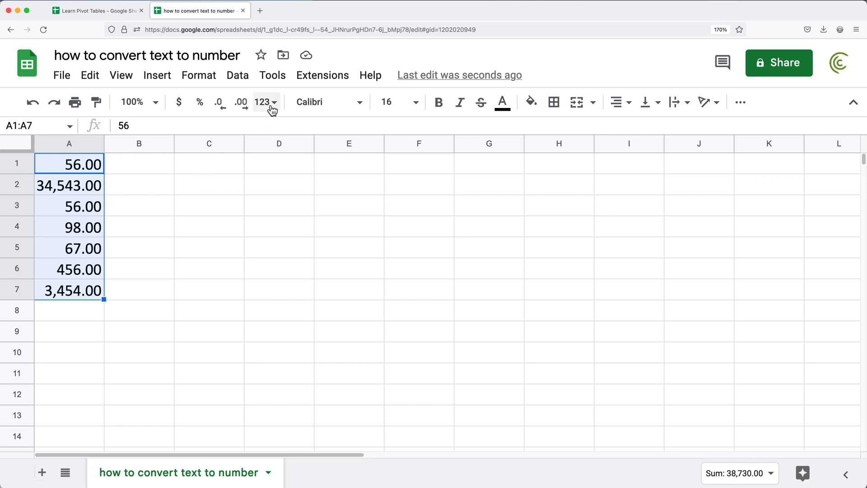
left_click(266, 102)
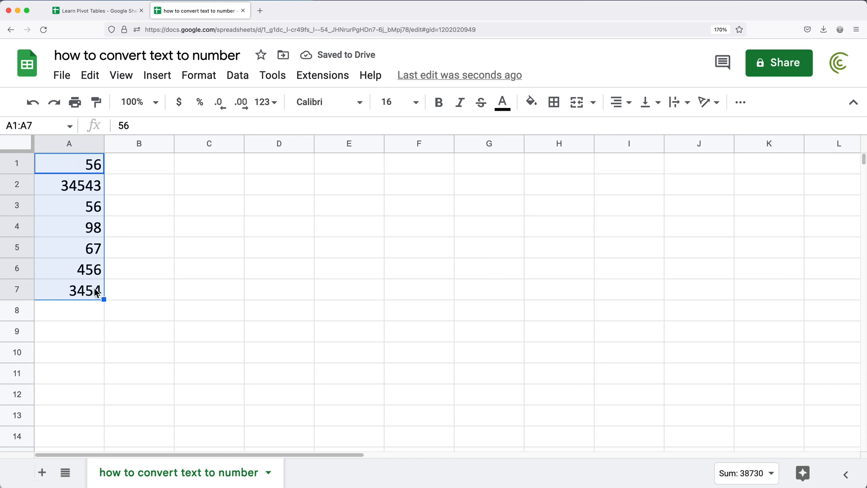
left_click(209, 183)
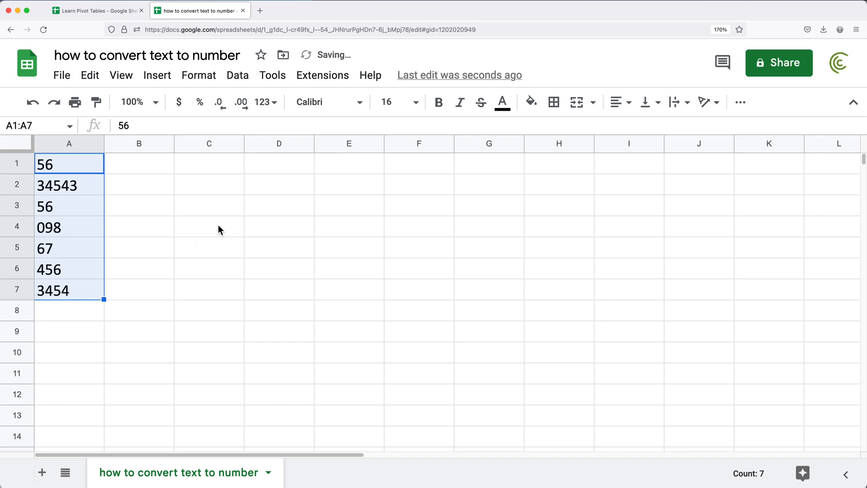
left_click(209, 205)
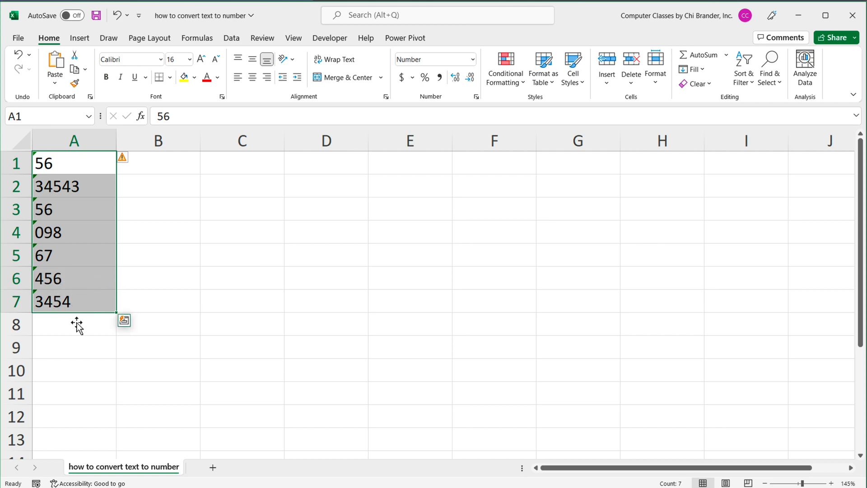
mouse_move(122, 158)
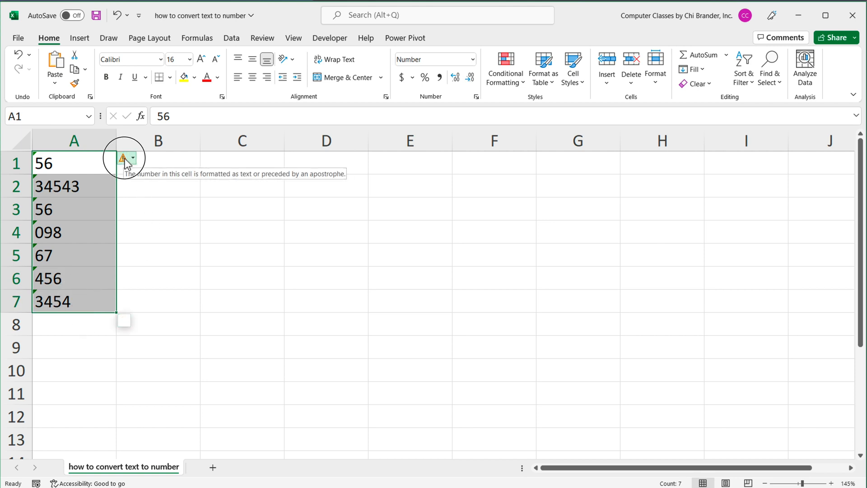
- Use the error warning's Convert to Number fix so A1:A7 become real numbers
left_click(132, 158)
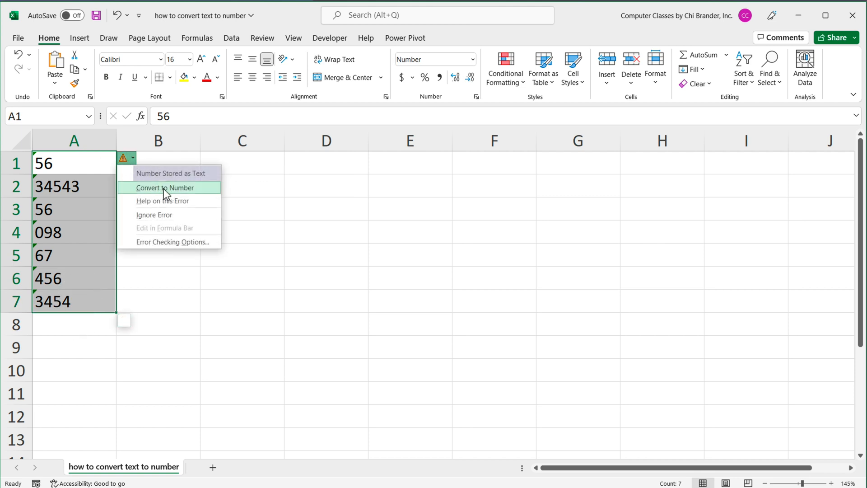
left_click(165, 188)
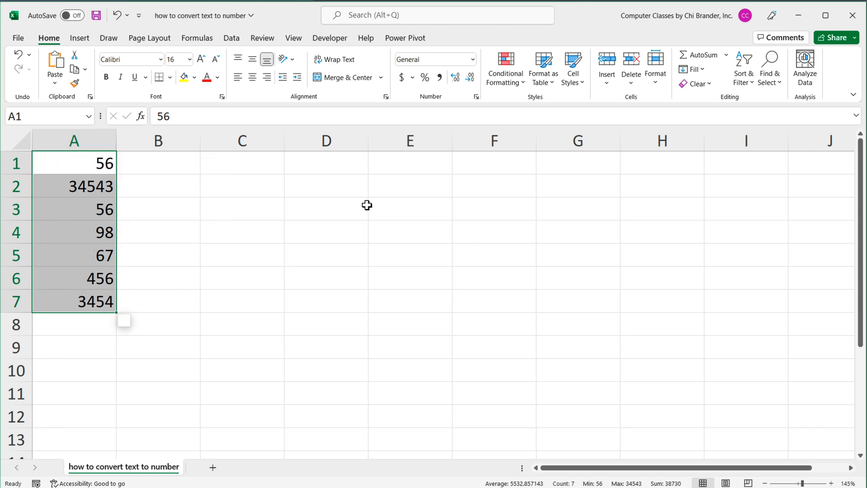
- Enter =SUM(A1:A7) in E3 to get 38730, then undo back to the text-stored values
type("=")
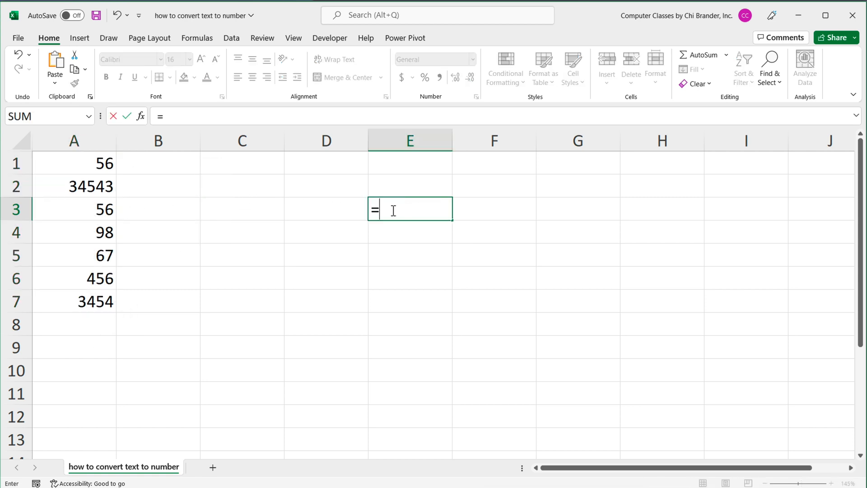
type("SUM(")
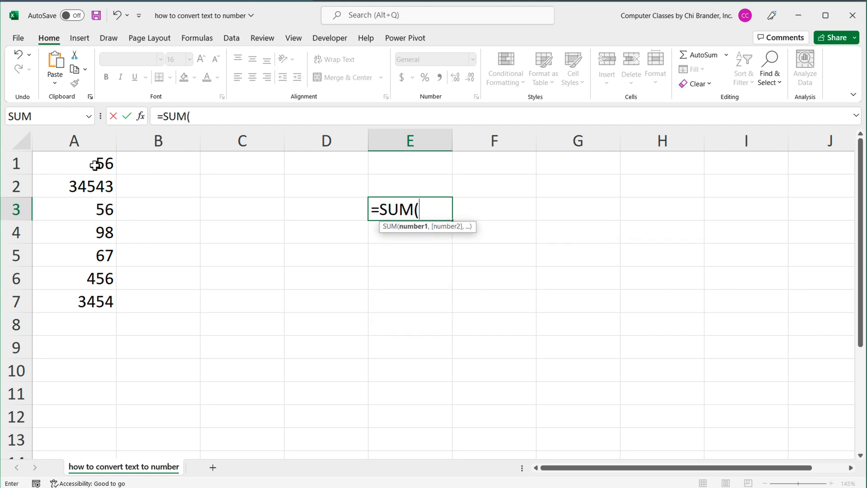
left_click_drag(74, 163, 74, 301)
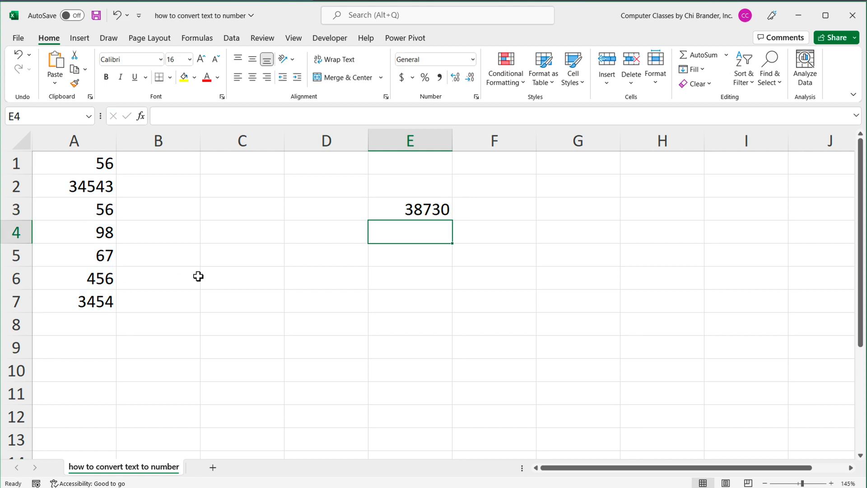
left_click(409, 208)
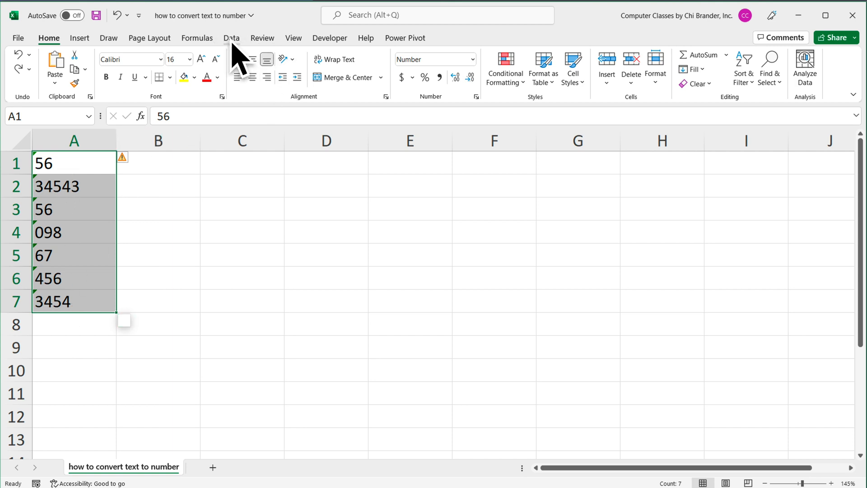
- Run Data > Text to Columns on A1:A7 with defaults, converting 098 to 98
left_click(231, 38)
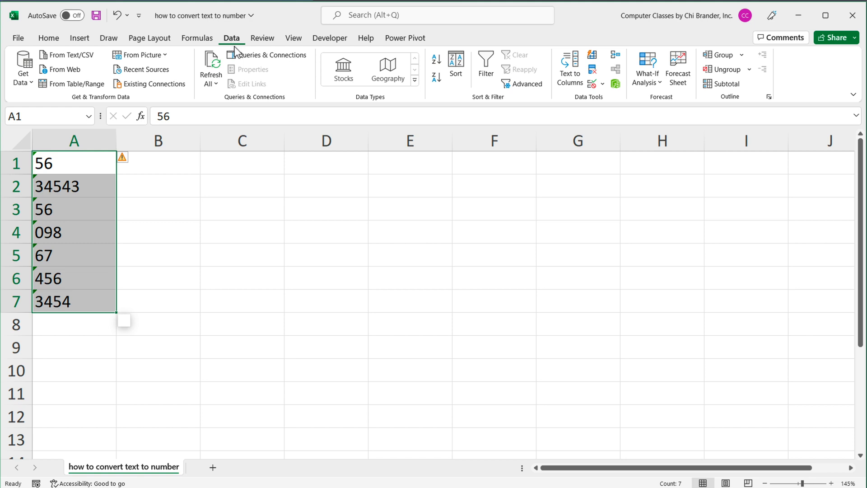
mouse_move(567, 66)
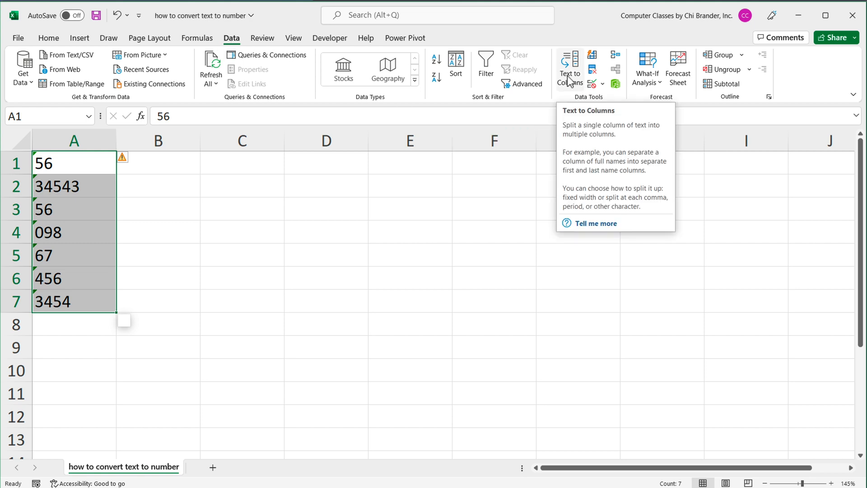
left_click(568, 65)
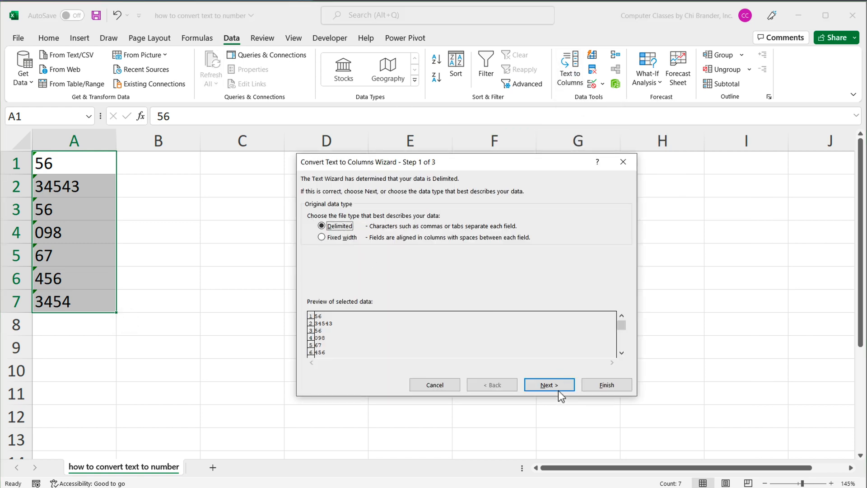
left_click(548, 384)
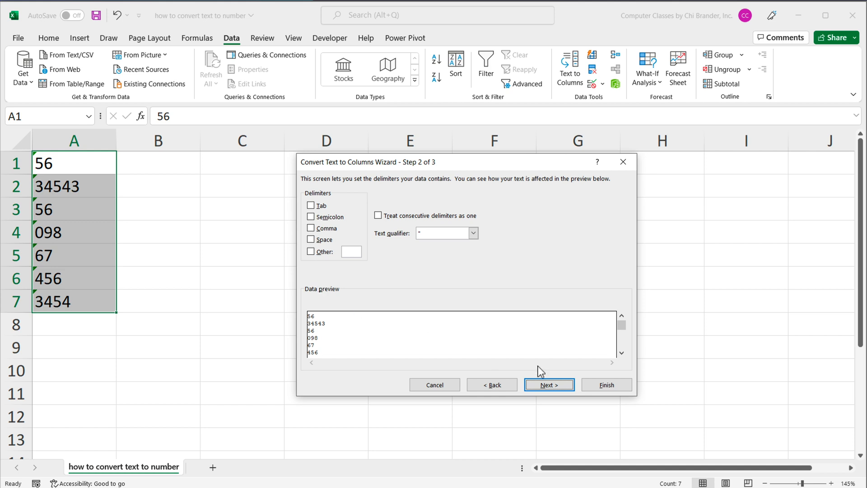
left_click(548, 385)
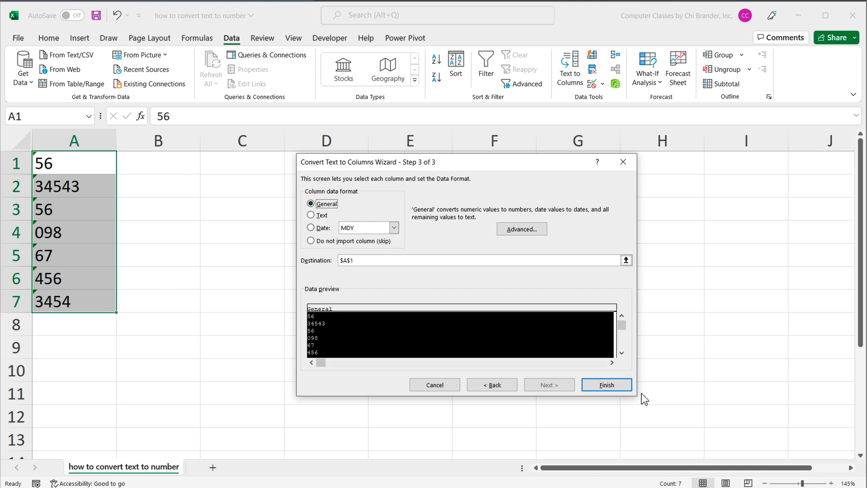
left_click(605, 385)
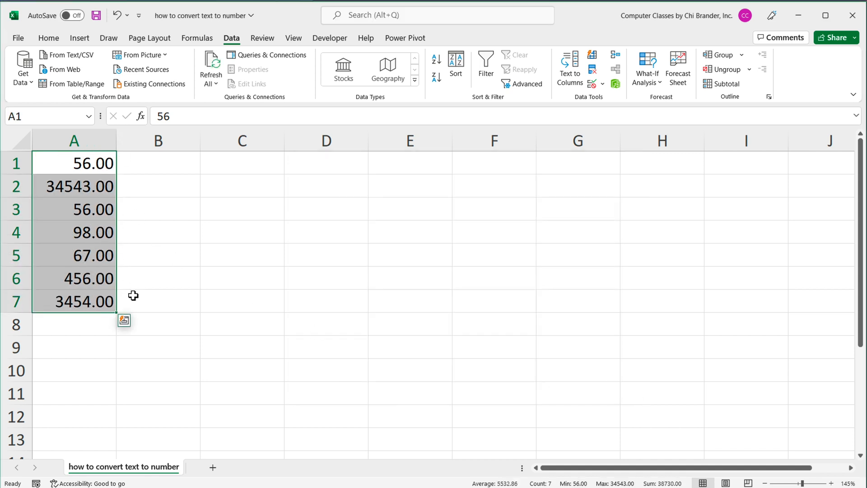
- Set A1:A7 to the General number format so 56 and 98 show without decimals
left_click(48, 38)
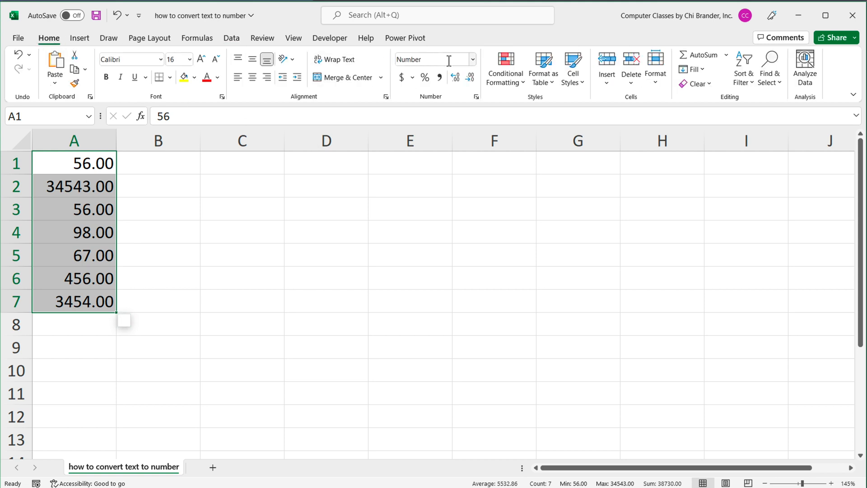
left_click(471, 59)
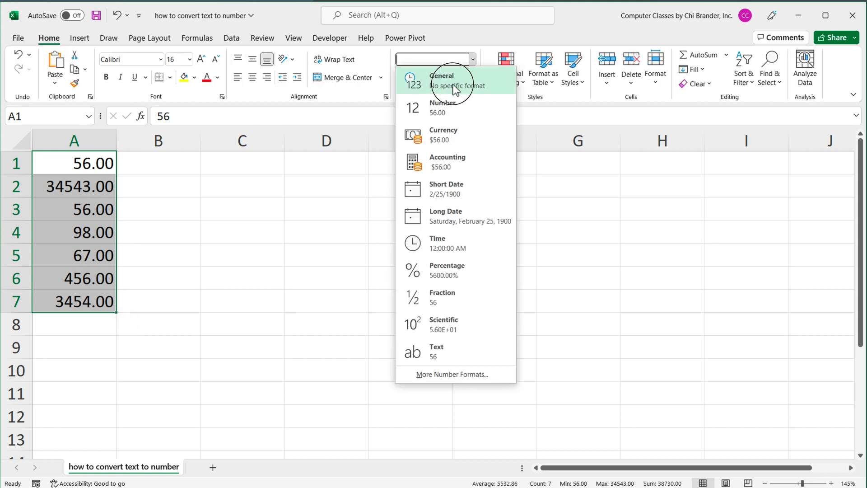
left_click(442, 80)
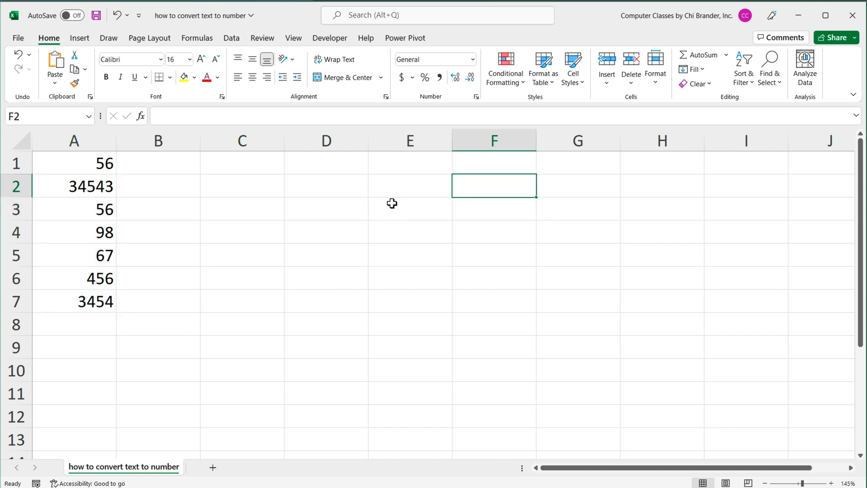
- Enter =SUM(A1:A7) in F2 to get 38730, then undo back to text values and select C1
type("=SUM(")
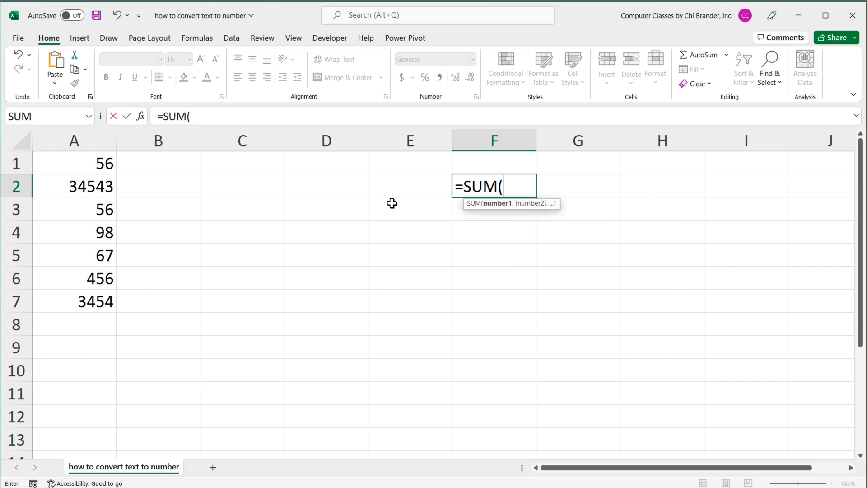
left_click_drag(73, 162, 73, 301)
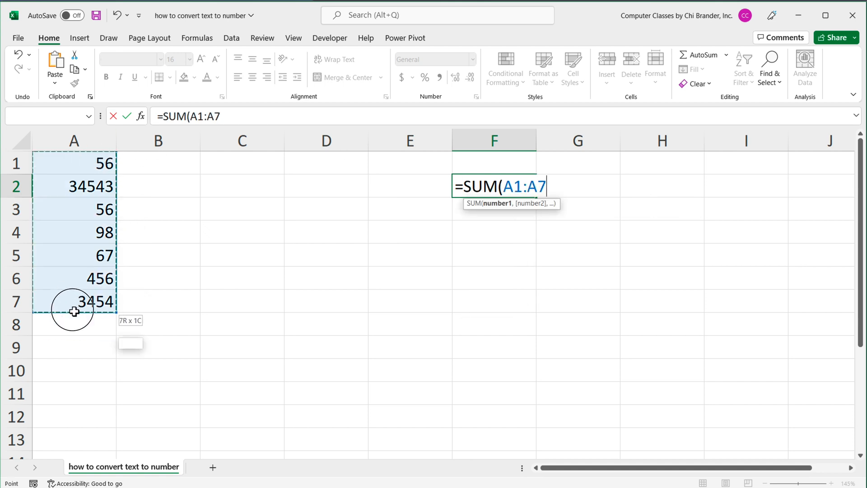
key("Enter")
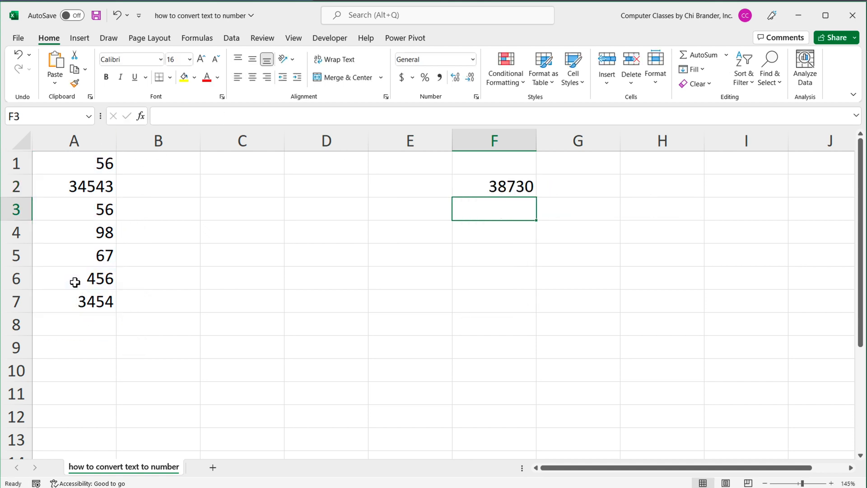
left_click(493, 186)
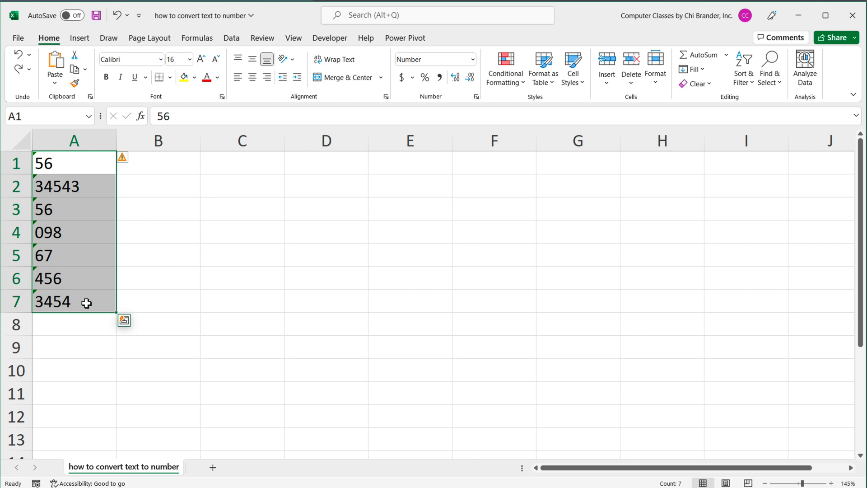
left_click(241, 163)
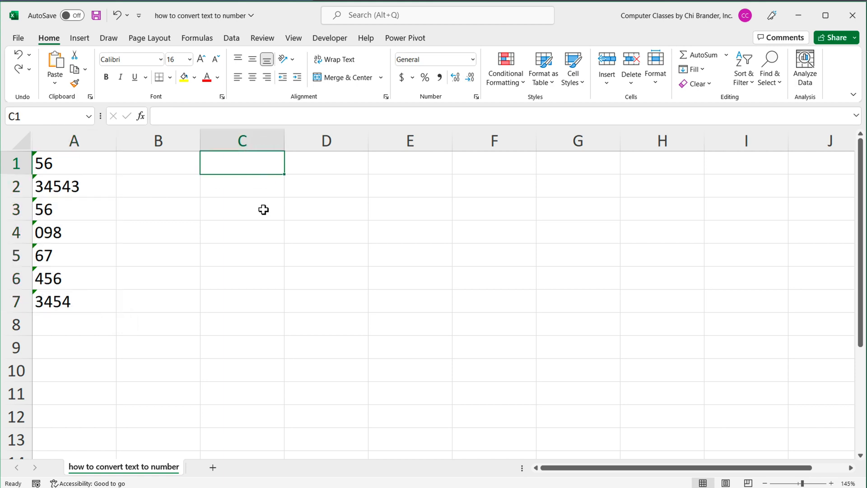
- Enter =ISTEXT(A1) in C1 and fill it down to C7, returning TRUE for every row
type("=")
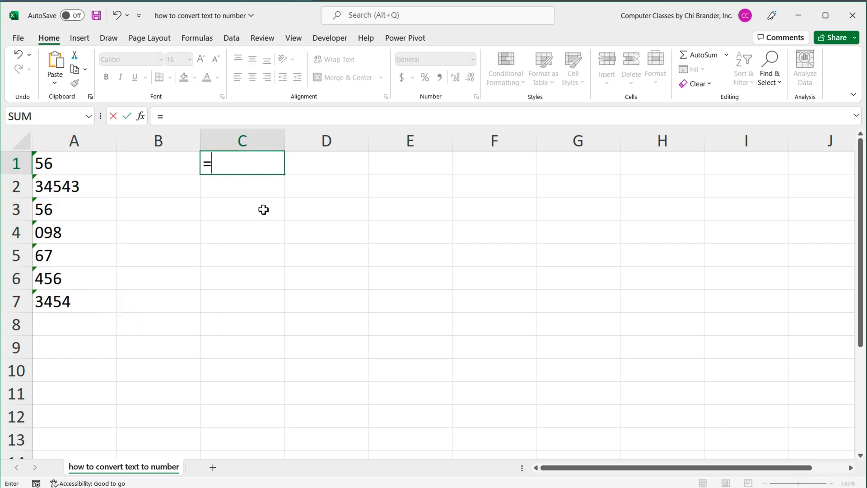
type("ISTE")
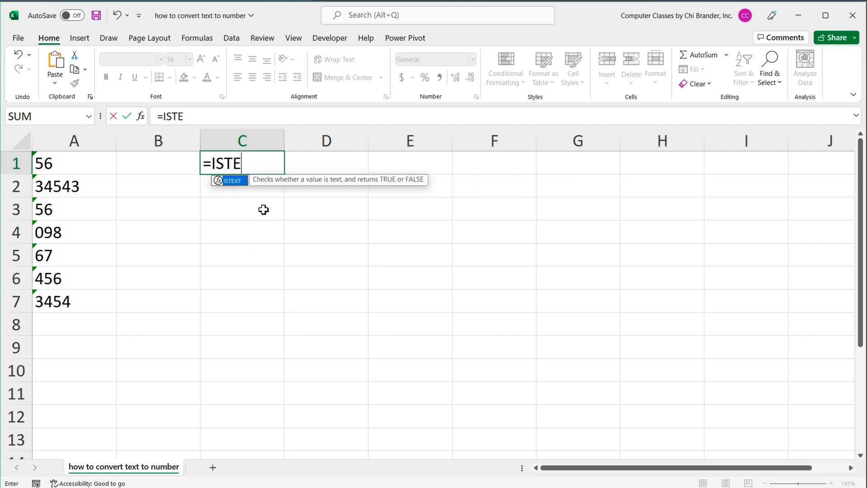
type("XT")
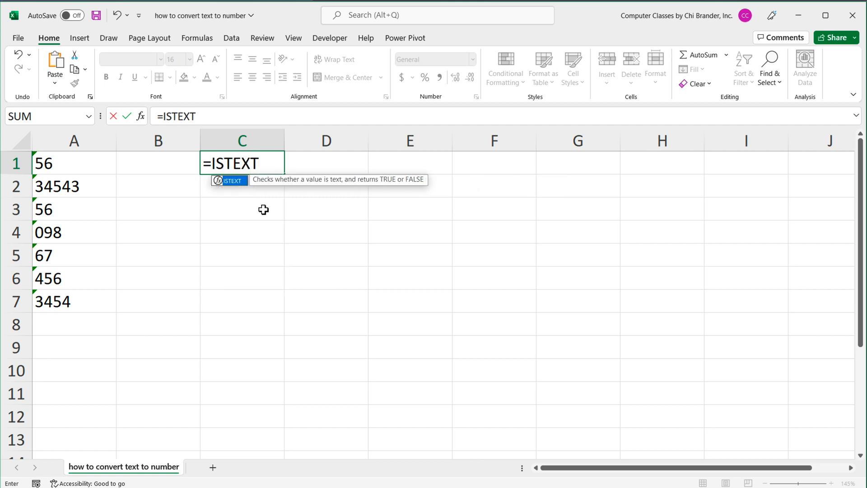
type("(")
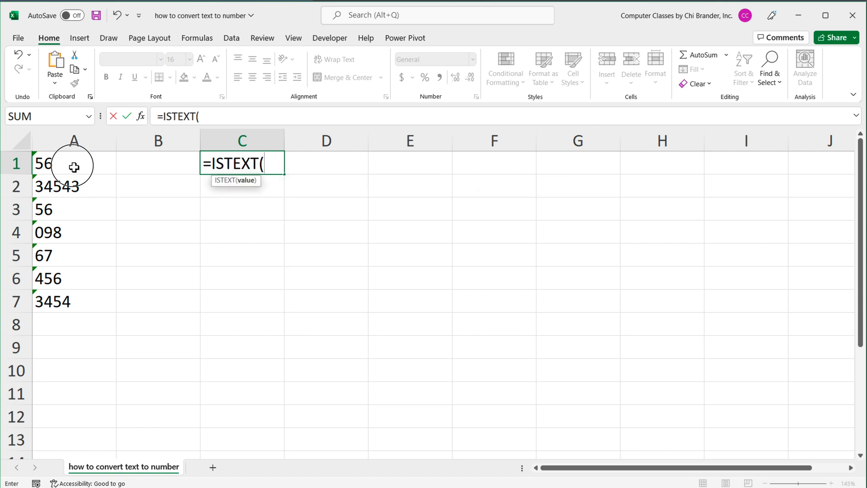
left_click(73, 163)
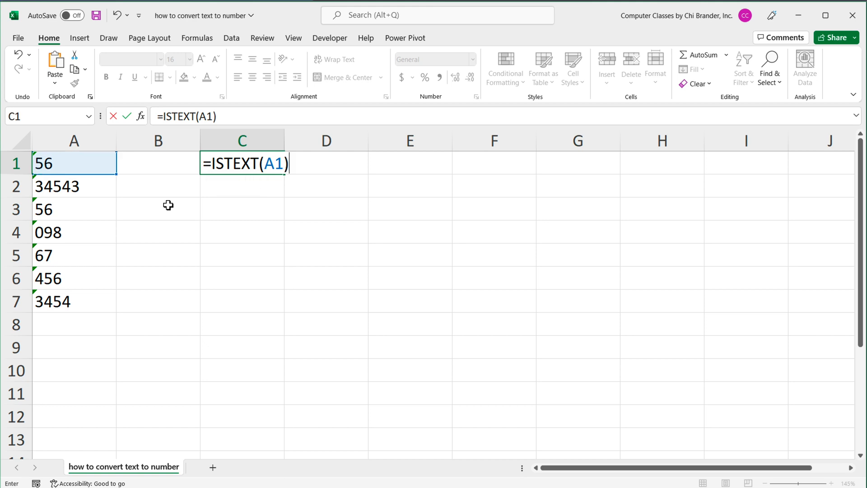
key("enter")
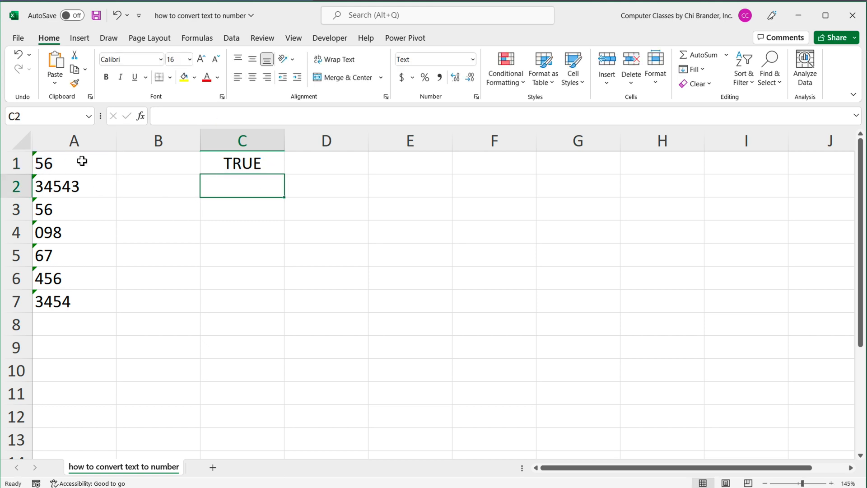
left_click(241, 163)
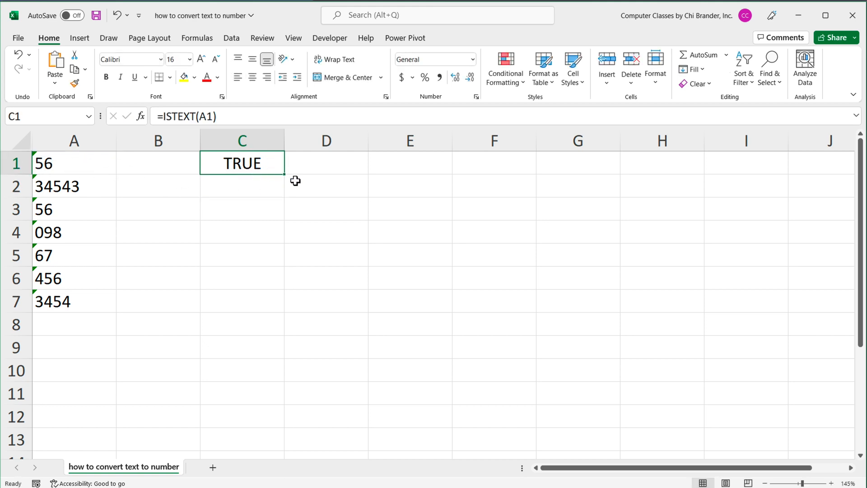
left_click_drag(282, 171, 271, 301)
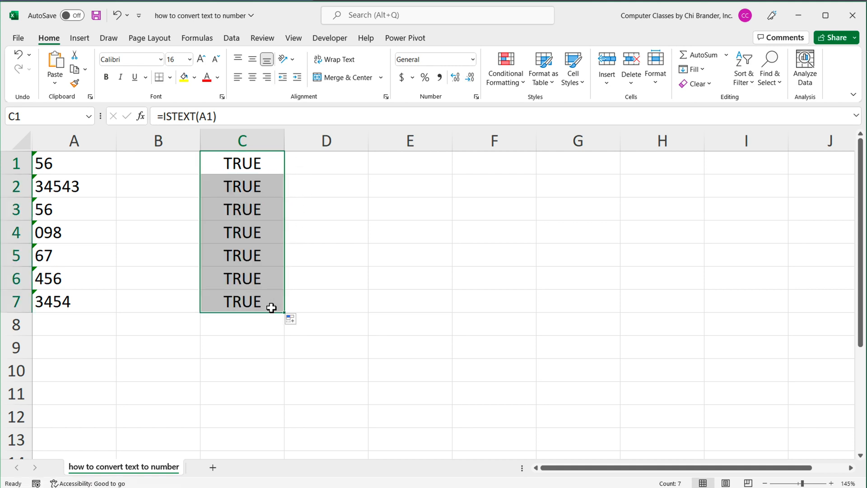
mouse_move(78, 353)
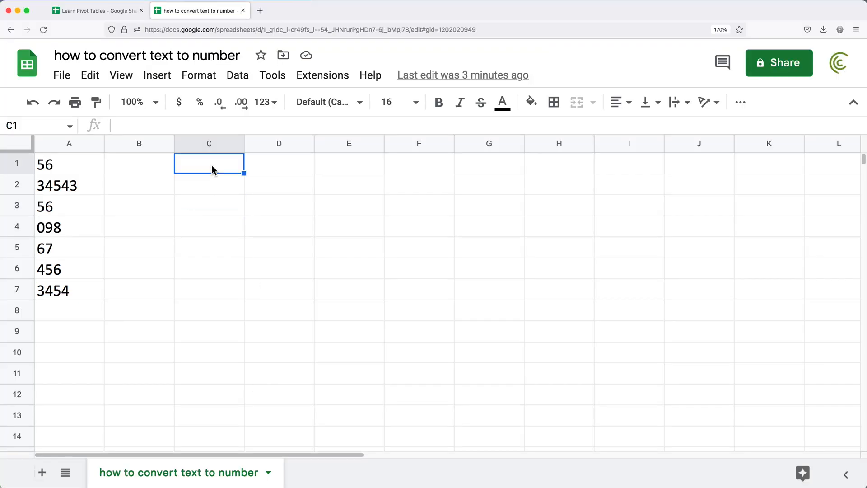
- Enter =ISTEXT(A1) in C1 of Google Sheets and fill down to C7, all TRUE
type("=ISTEXT(A1")
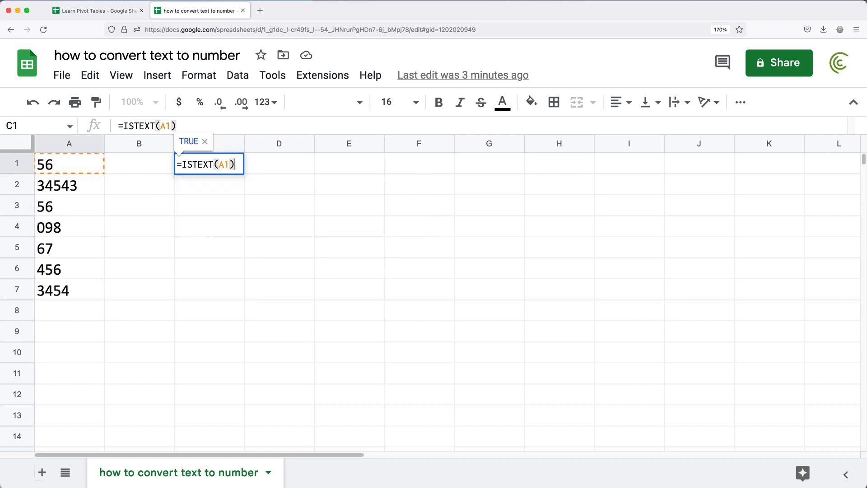
key("Enter")
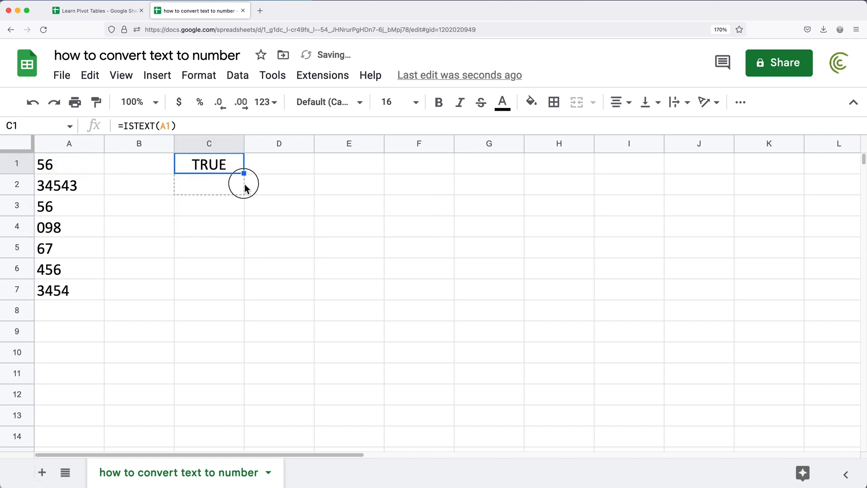
left_click_drag(243, 174, 243, 290)
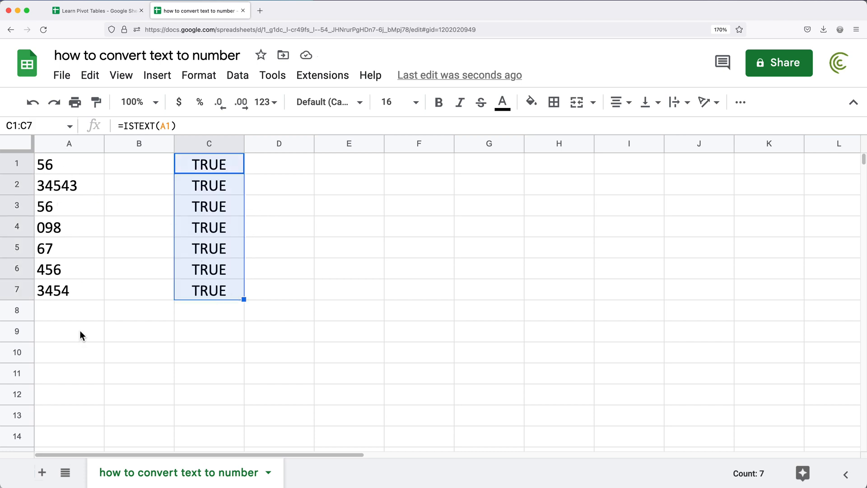
mouse_move(128, 168)
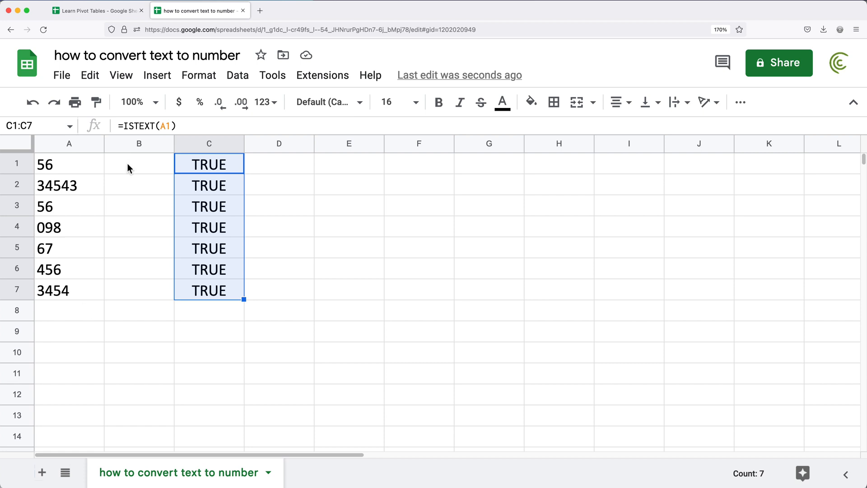
- Enter =VALUE(A1) in B1 and accept the suggested autofill through B7, converting 098 to 98
left_click(139, 163)
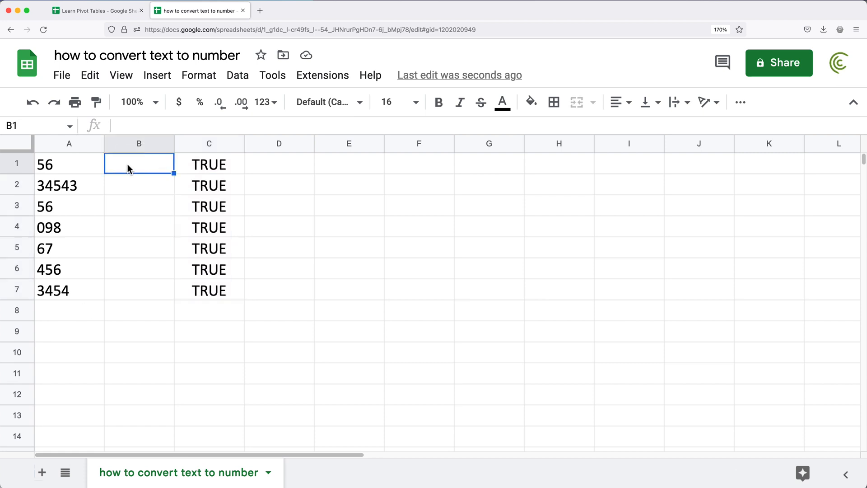
type("=VALUE(")
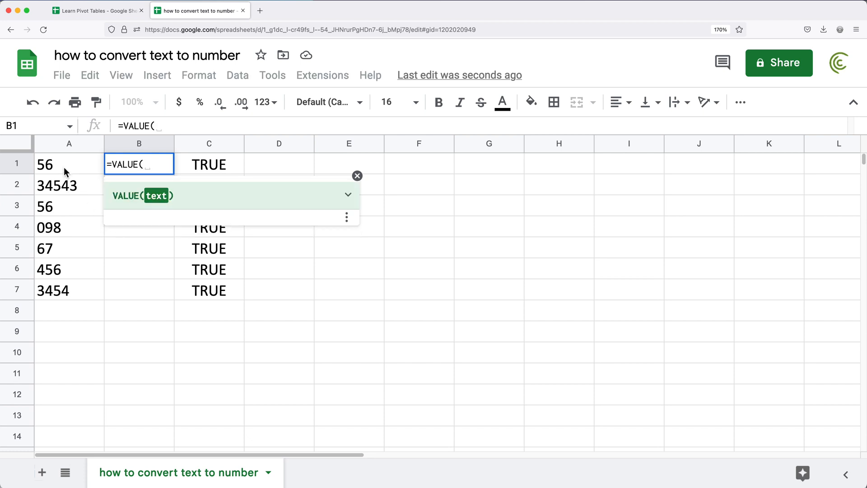
left_click(69, 163)
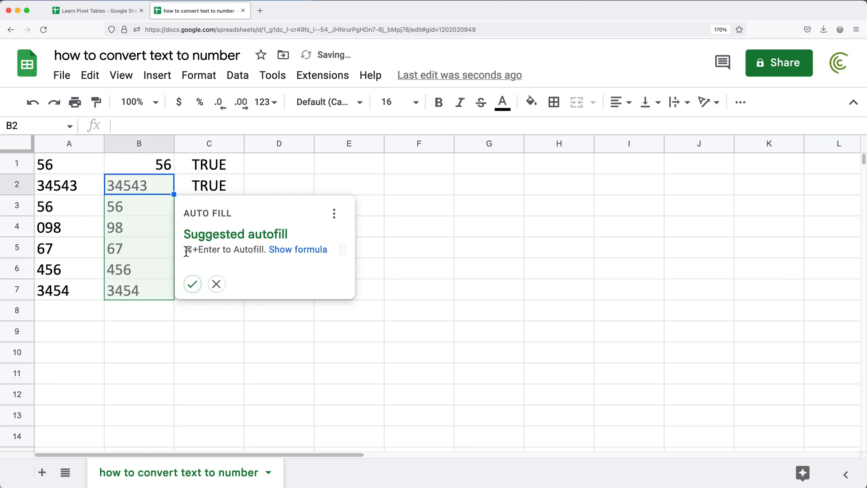
left_click(192, 283)
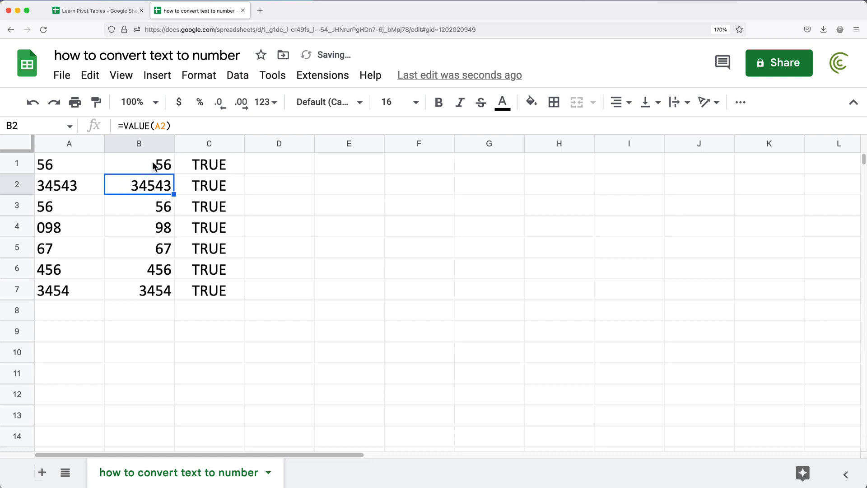
left_click_drag(139, 163, 139, 290)
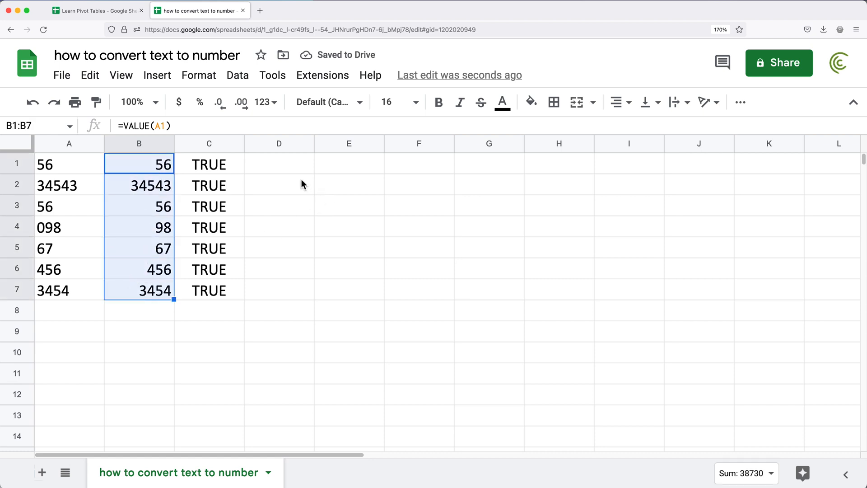
- Enter =SUM(B1:B7) in E1 to total the converted numbers, giving 38,730
left_click(348, 163)
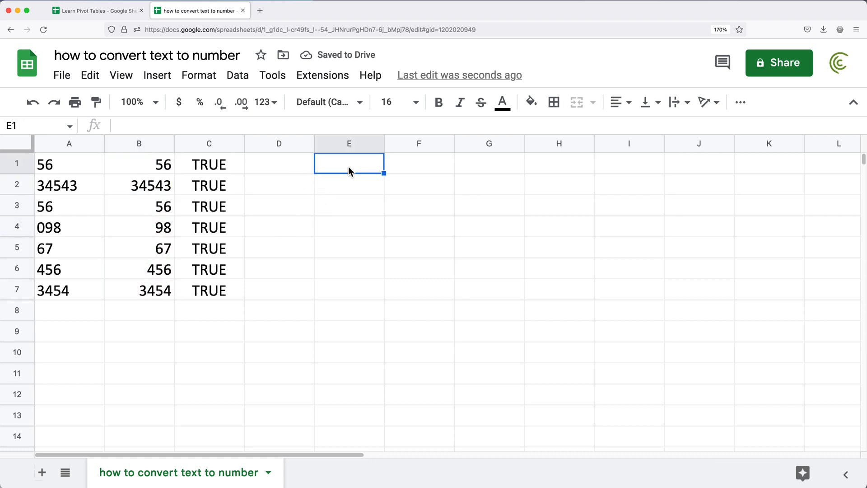
type("=SUM(")
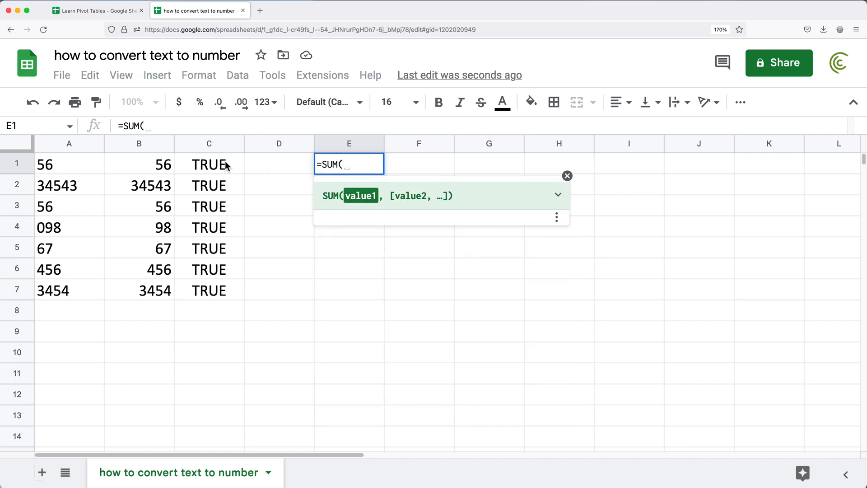
left_click_drag(139, 163, 139, 290)
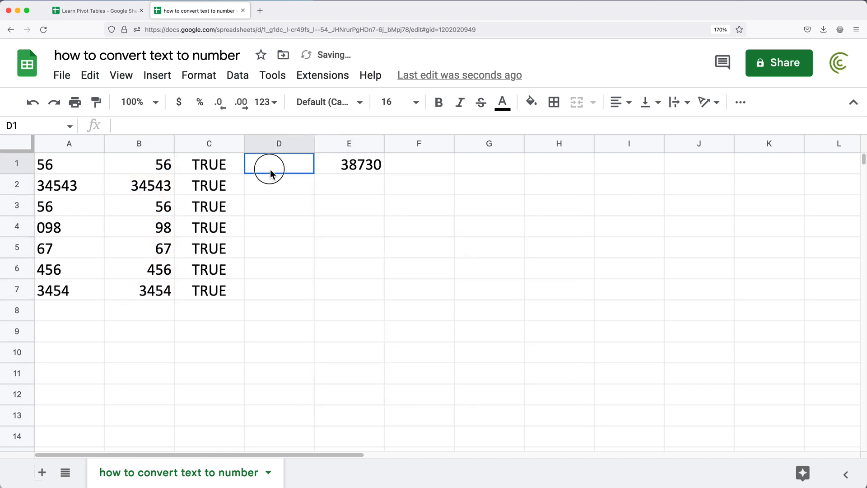
- Start an =ISTEXT(B1 check in D1 to test whether the converted value is text
type("=C1/B1")
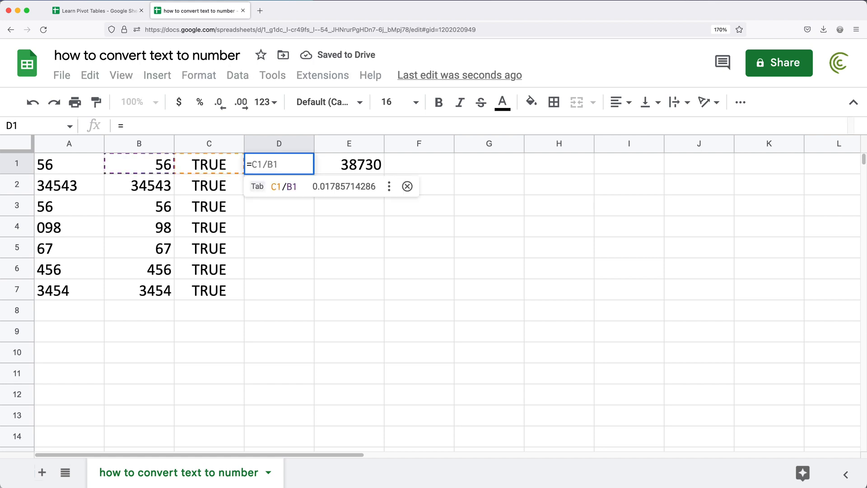
type("ISTE")
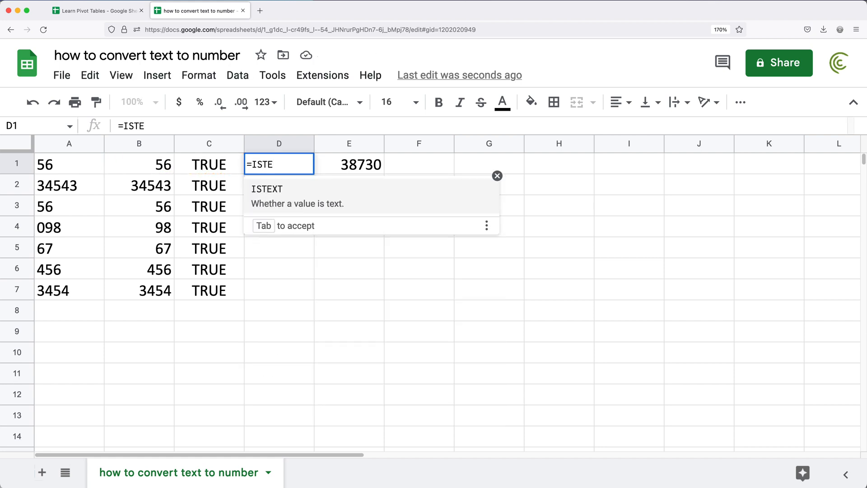
left_click(139, 163)
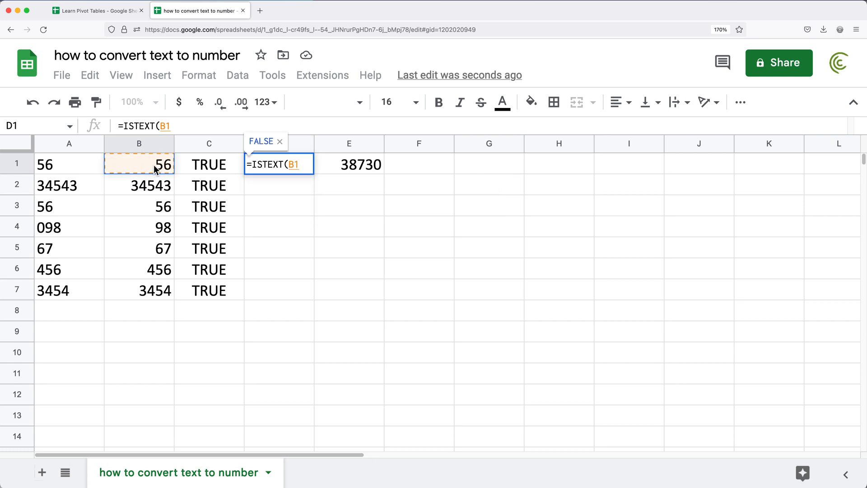
- Close and confirm ISTEXT(B1) in D1, fill FALSE down to D7, and review C1's formula unchanged
type(")")
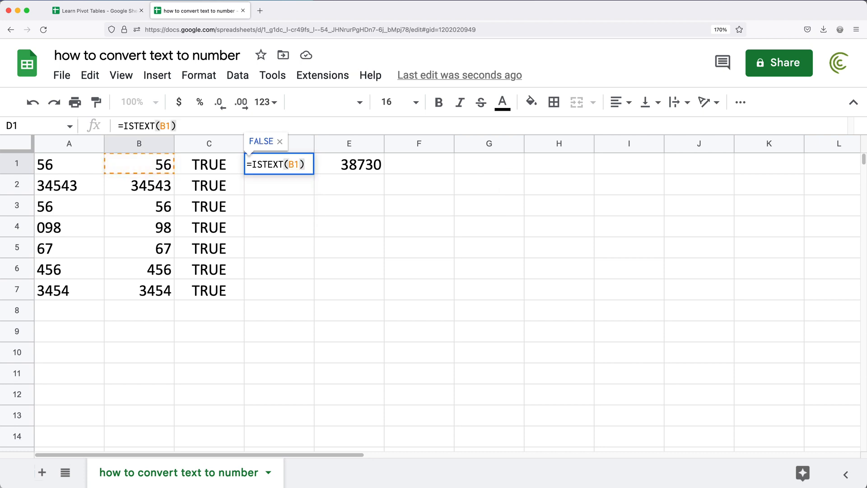
key("Enter")
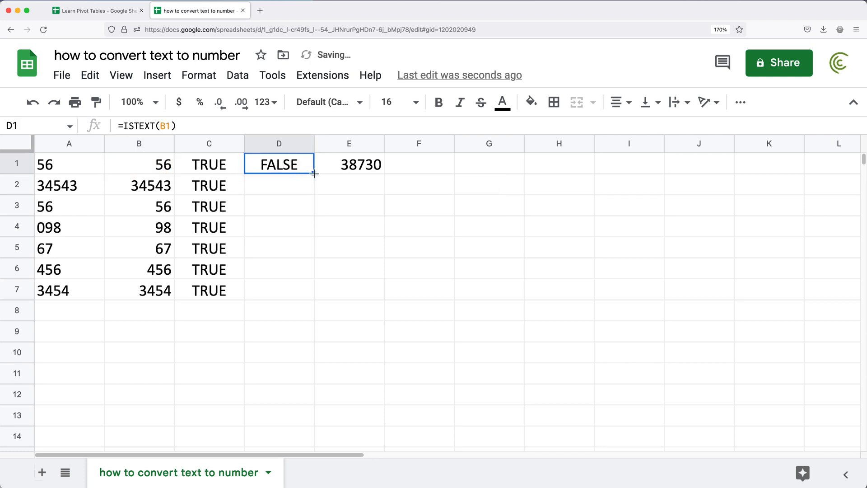
left_click_drag(315, 171, 315, 290)
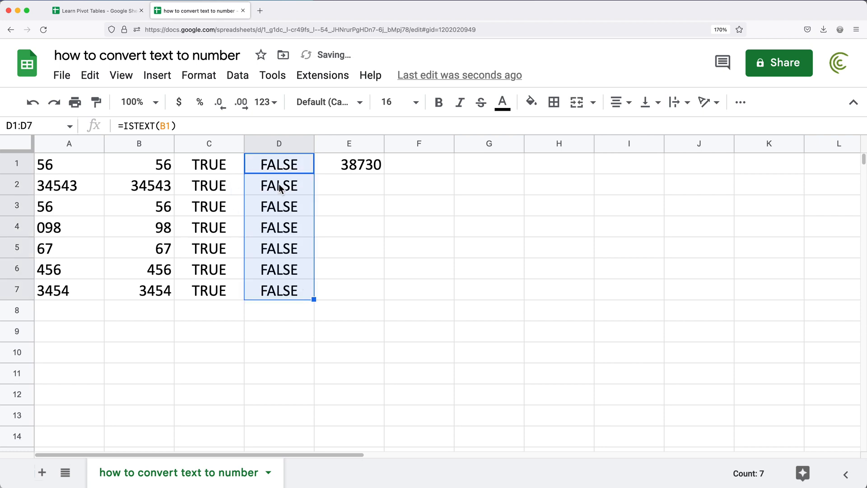
double_click(209, 164)
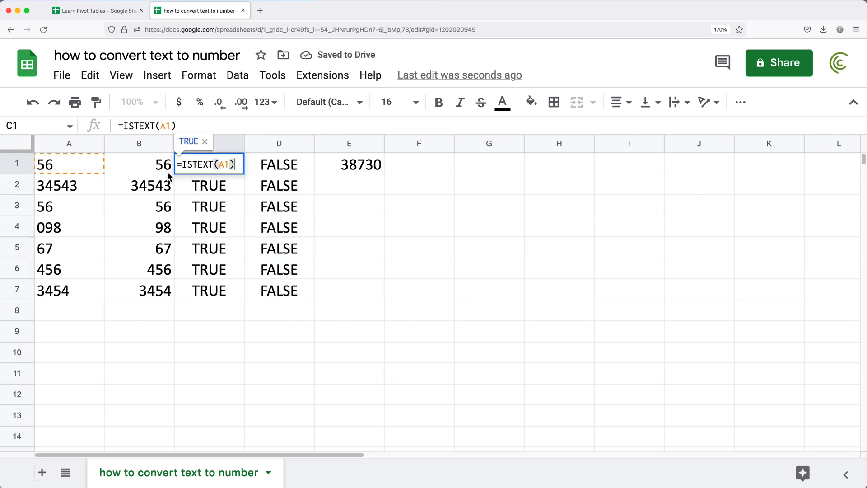
left_click(139, 164)
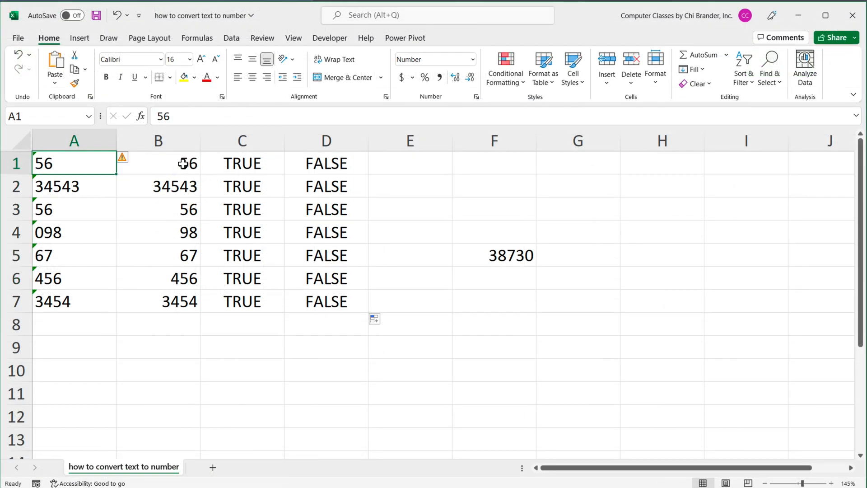
- Enter =VALUE(A1) in B1 so it shows the number 56
type("=VALUE(A1)")
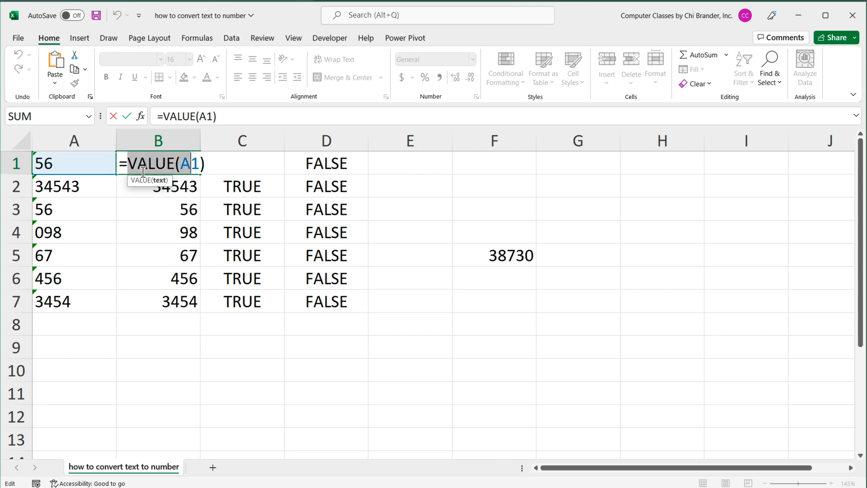
mouse_move(80, 164)
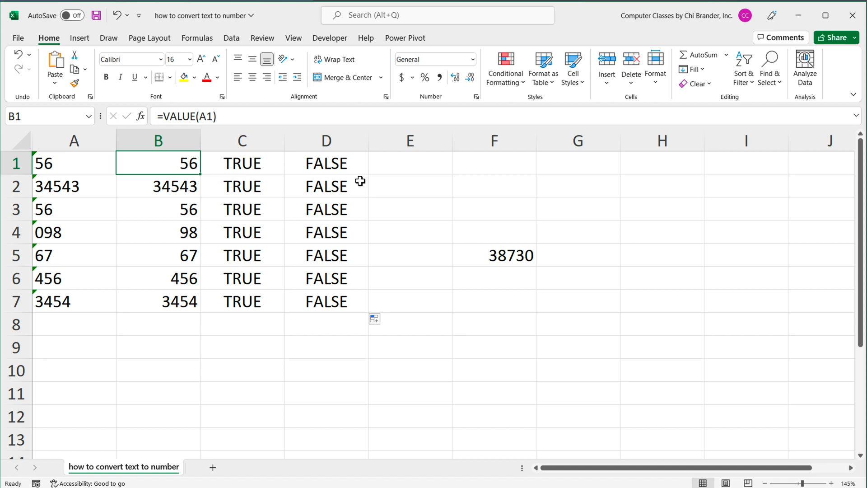
- Enter =A1+0 in E1 to convert by adding zero, then reopen E1's formula for editing
left_click(409, 162)
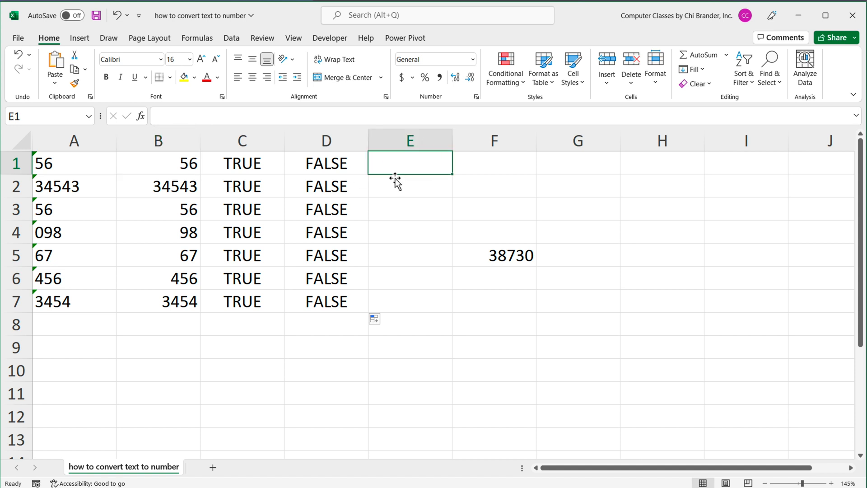
type("=")
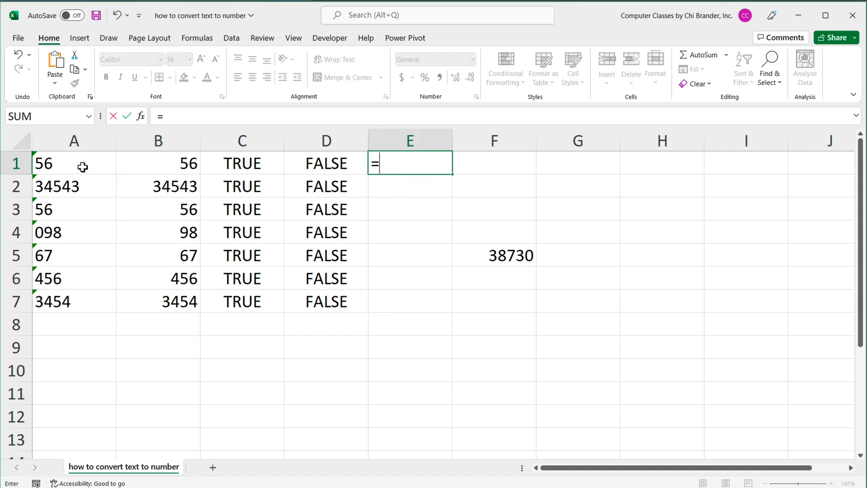
left_click(74, 162)
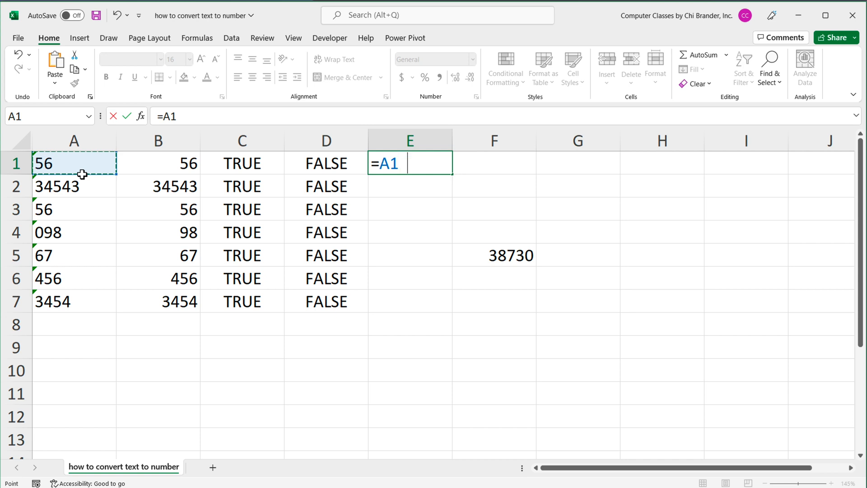
type("+0")
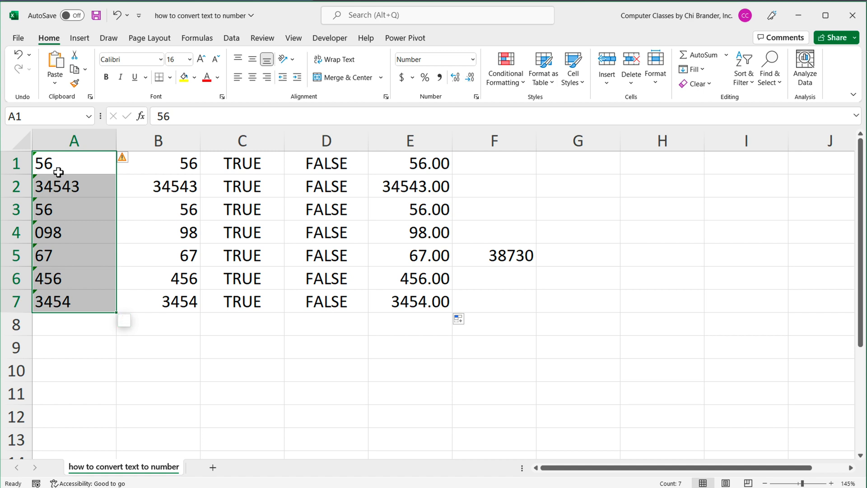
left_click(409, 162)
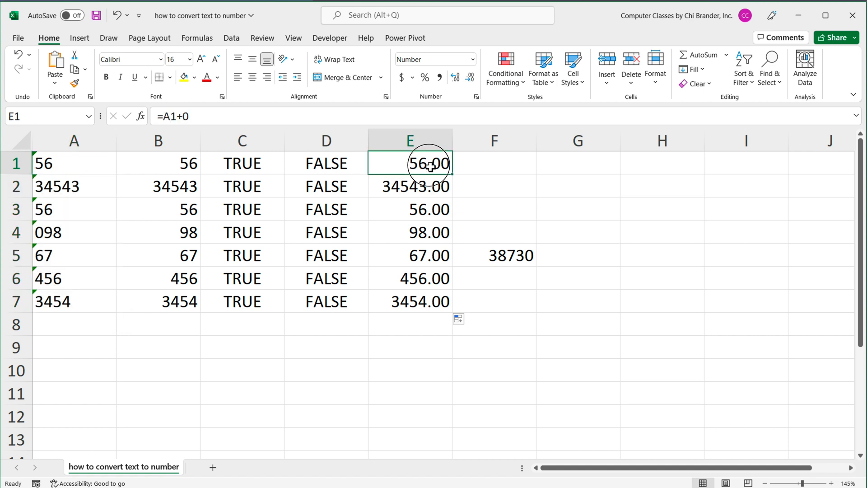
double_click(409, 163)
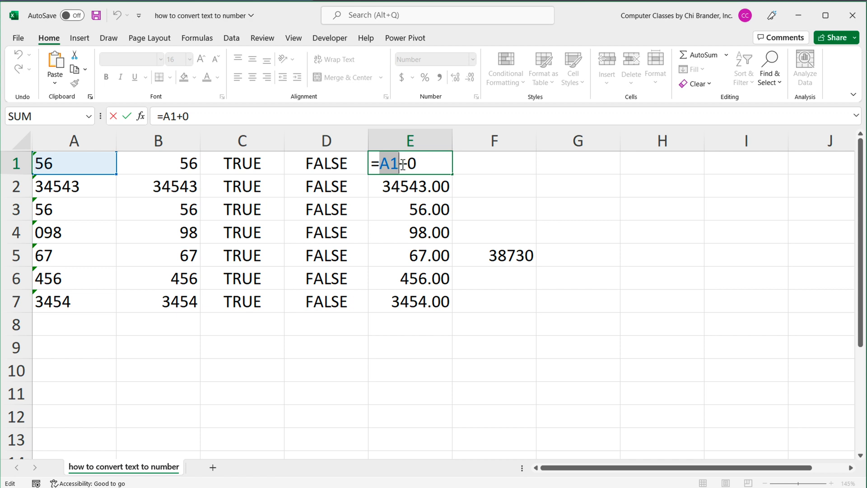
mouse_move(220, 186)
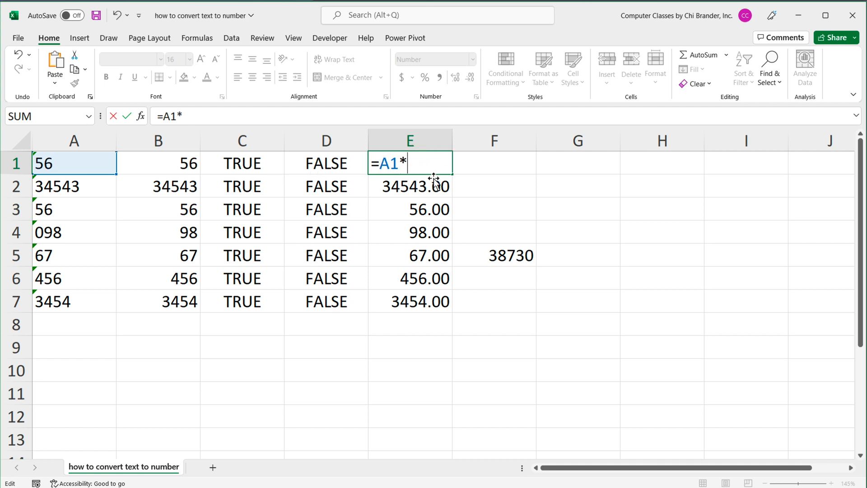
- Finish E1 as =A1*1 filled to E7, and enter =SUM(B1:B7) in F5 totalling 38730.00
type("1")
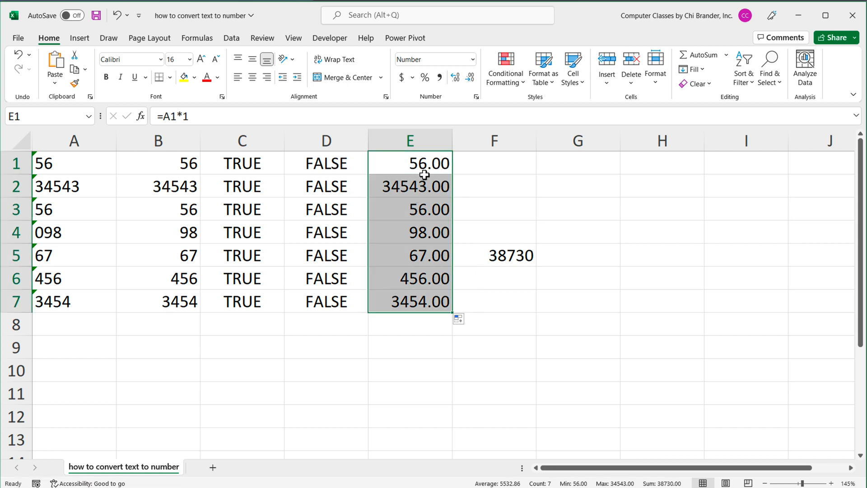
type("=SUM(B1:B7)")
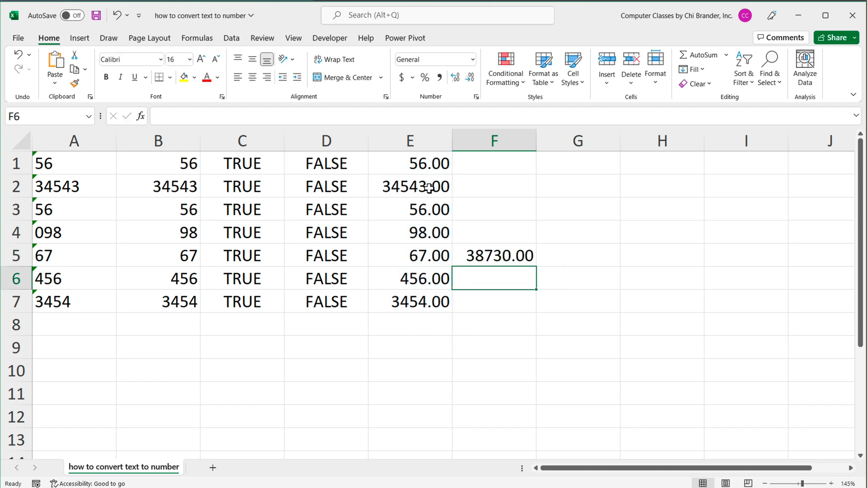
- Try =A1-0 in E1 filled down, then reopen E1 to rewrite it as =VALUE(A1) showing 56.00
left_click(409, 163)
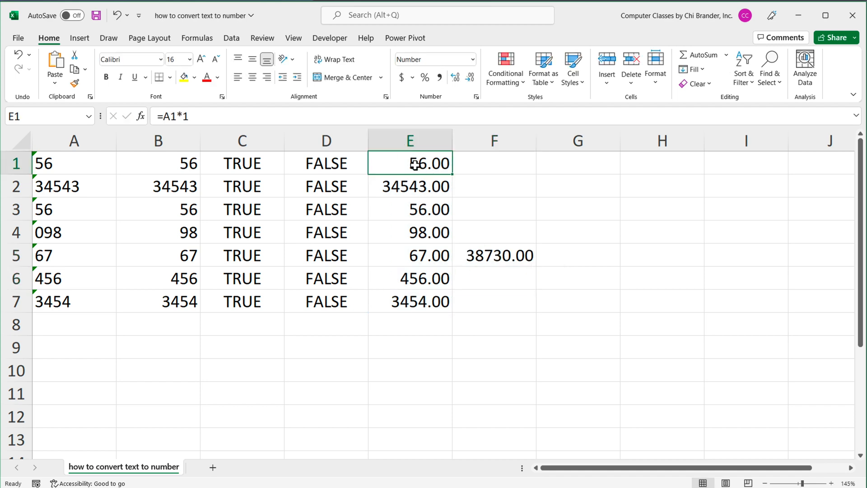
double_click(409, 163)
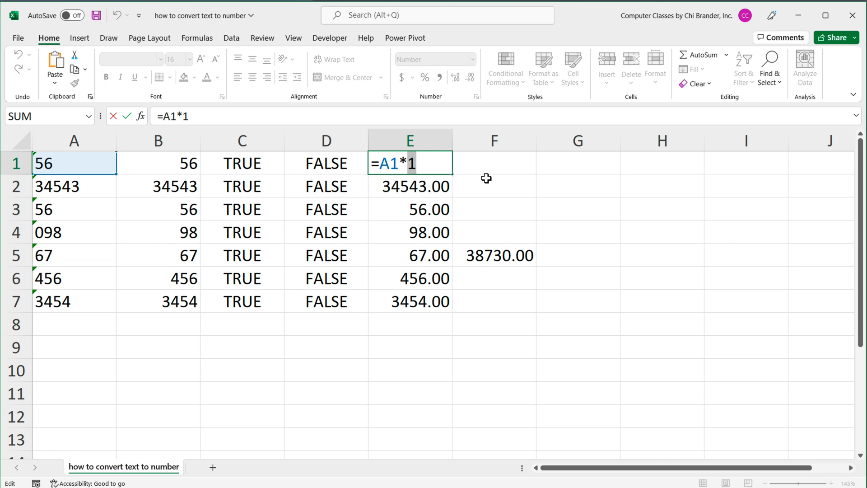
type("-0")
key("enter")
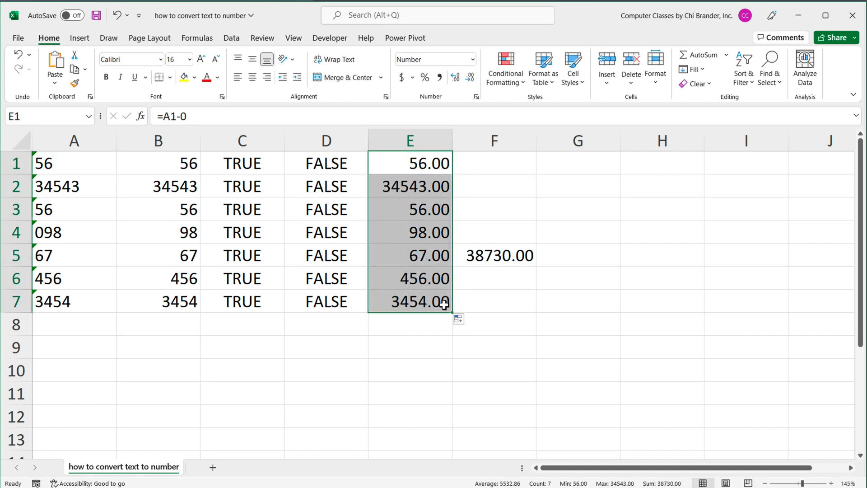
double_click(409, 163)
type("VALUE(A1)")
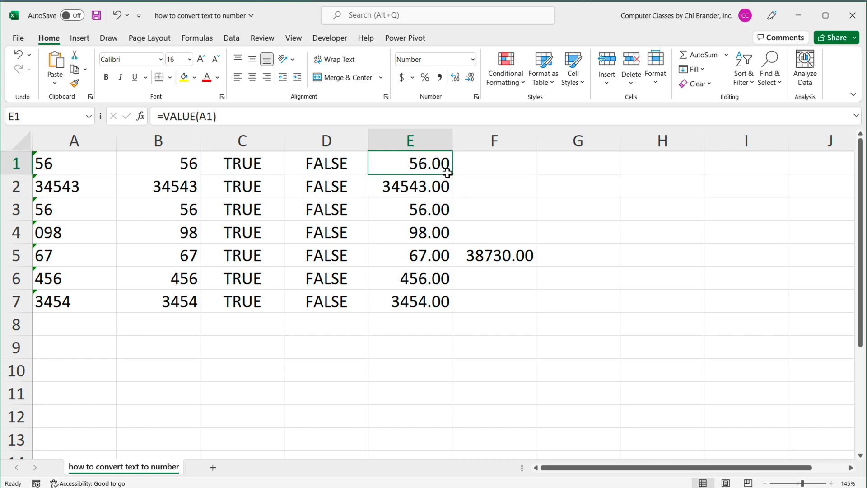
- Fill the VALUE formula from E1 down to E7, then clear columns C to F
left_click_drag(408, 163, 408, 302)
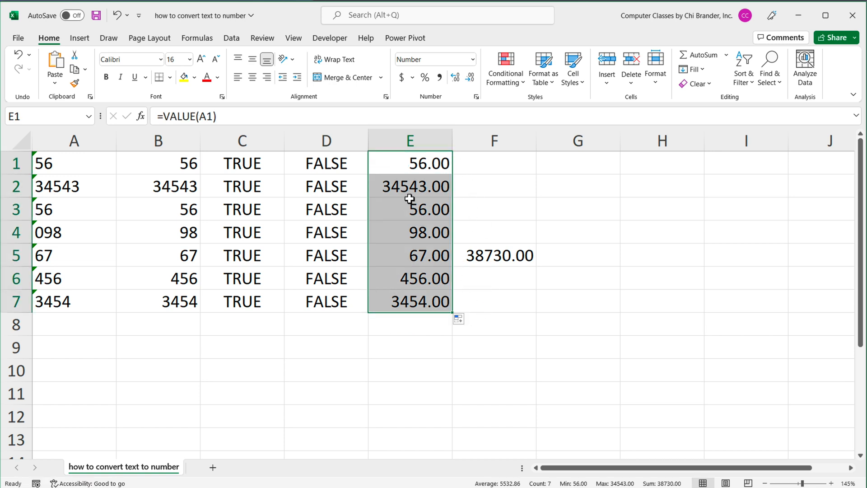
double_click(408, 162)
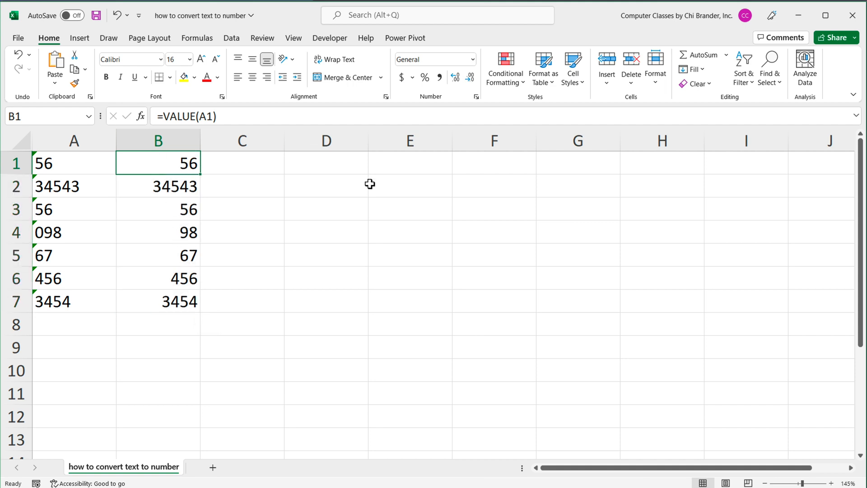
- Begin a =TEXT( formula in D1, correcting a mistyped LEFT function name
left_click(326, 164)
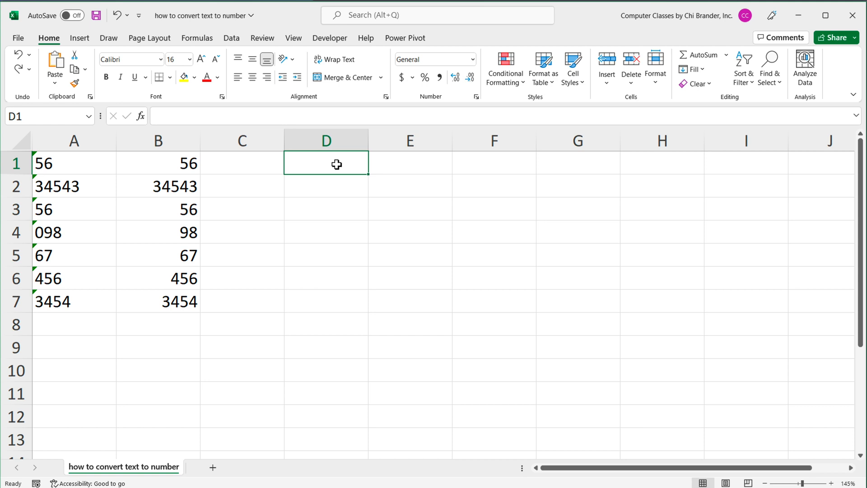
type("=")
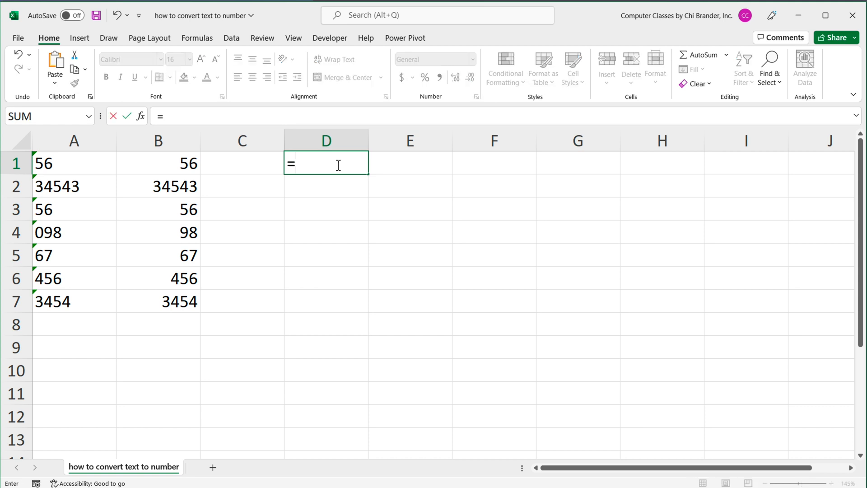
type("LEFT")
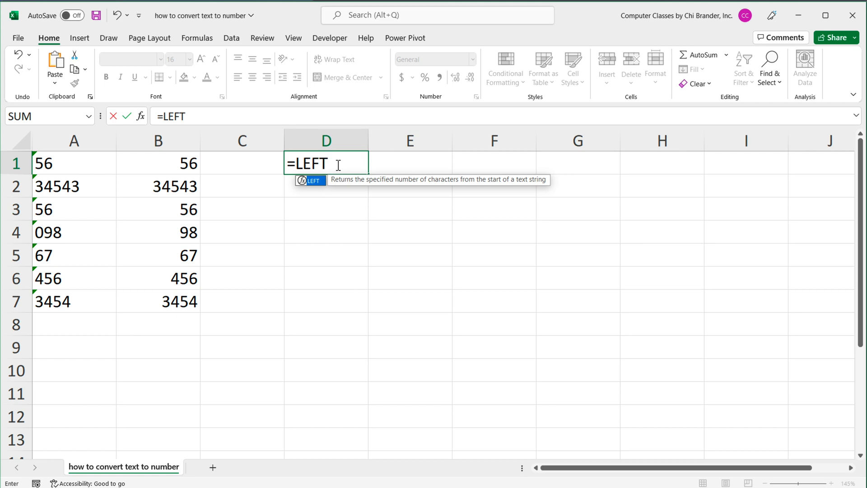
key("Backspace")
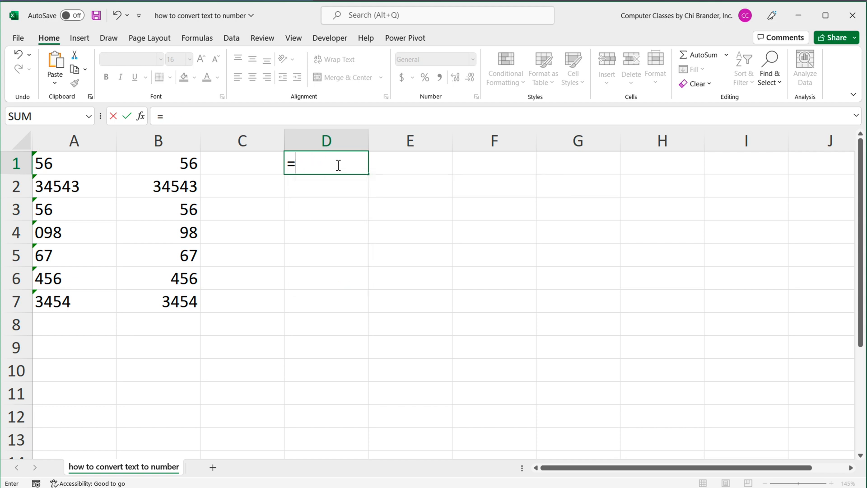
type("TEXT")
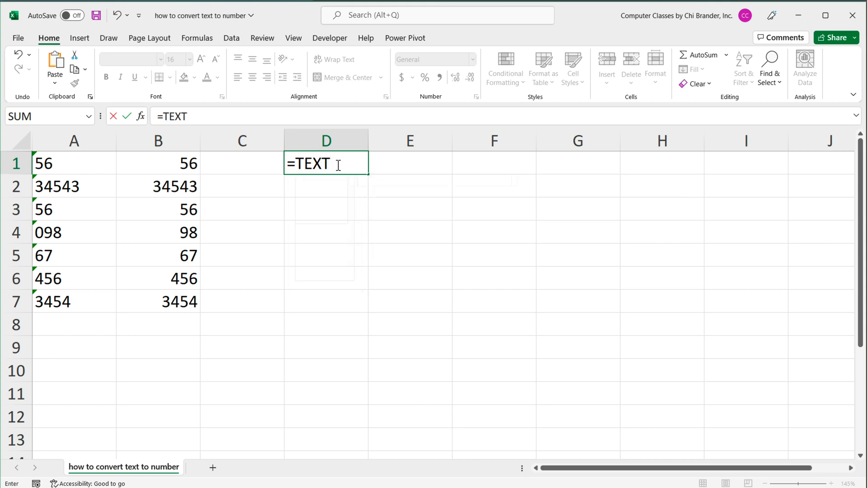
type("(")
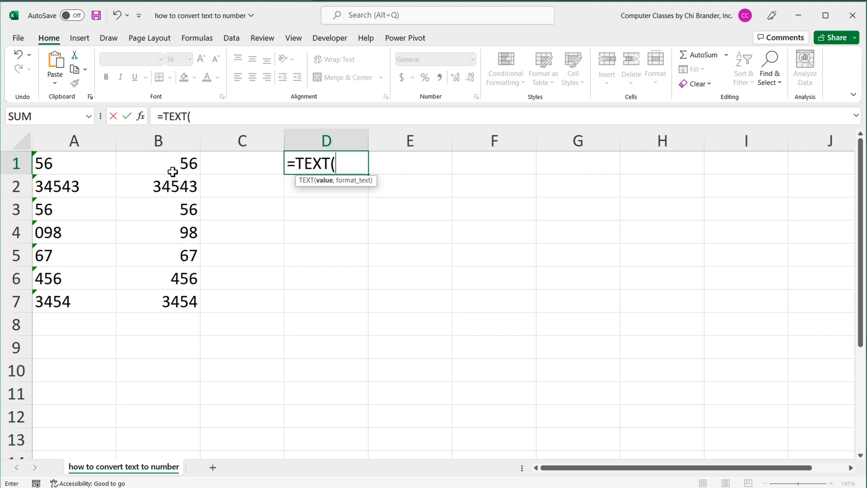
- Complete D1 as =TEXT(B1,"@") to turn the number back into text
left_click(157, 164)
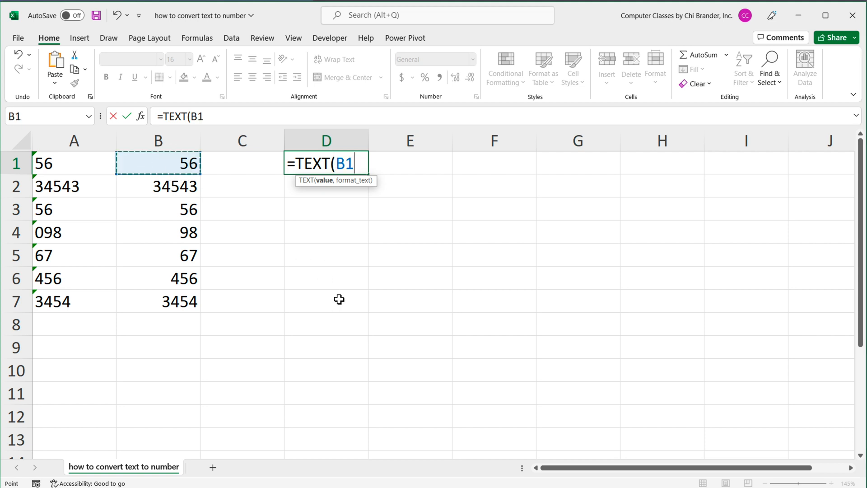
type(",")
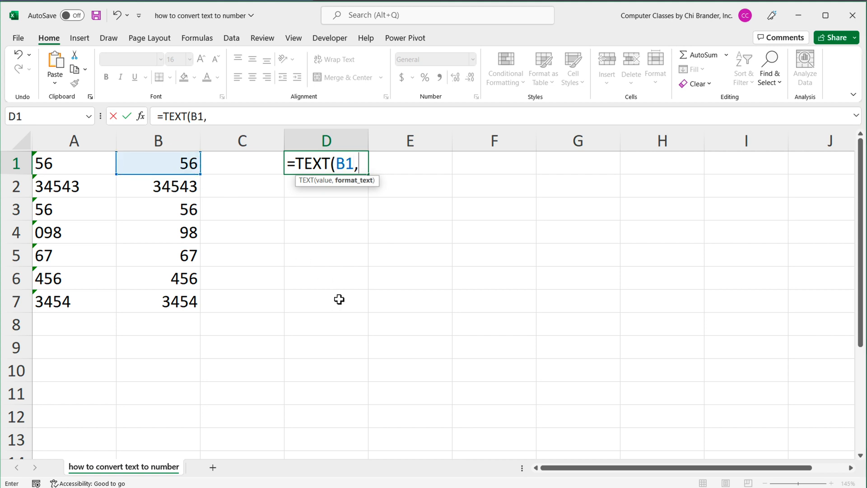
type("\"@\"")
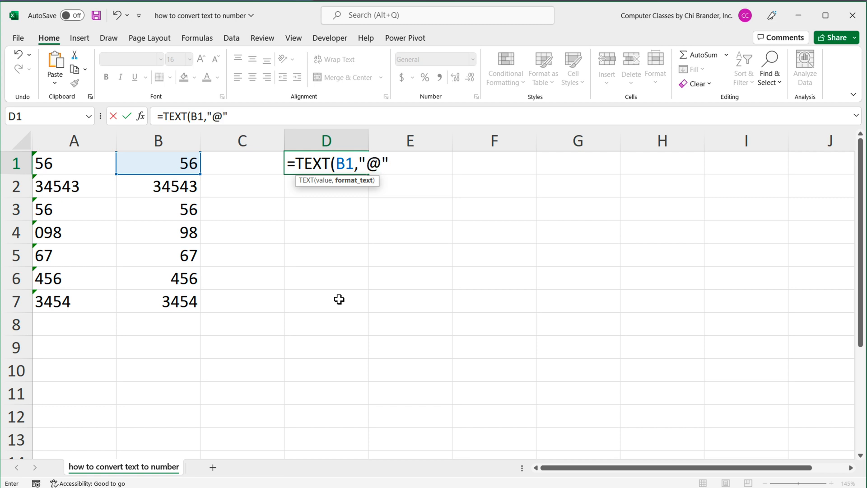
type(")")
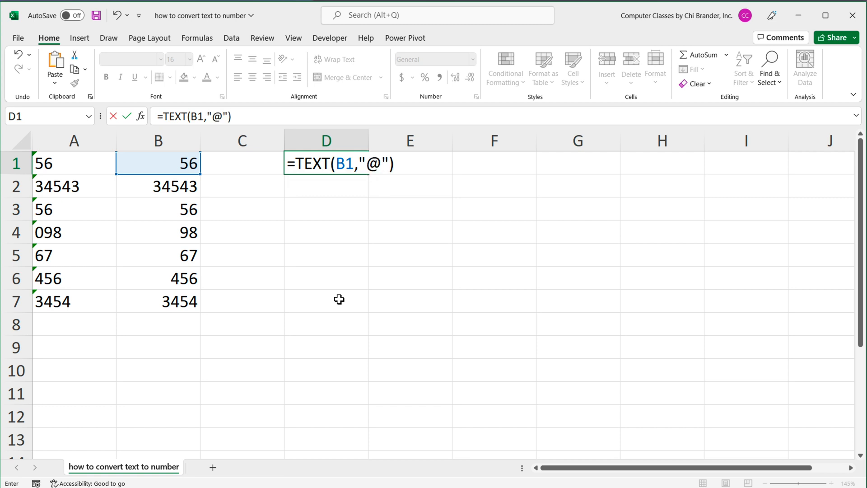
key("enter")
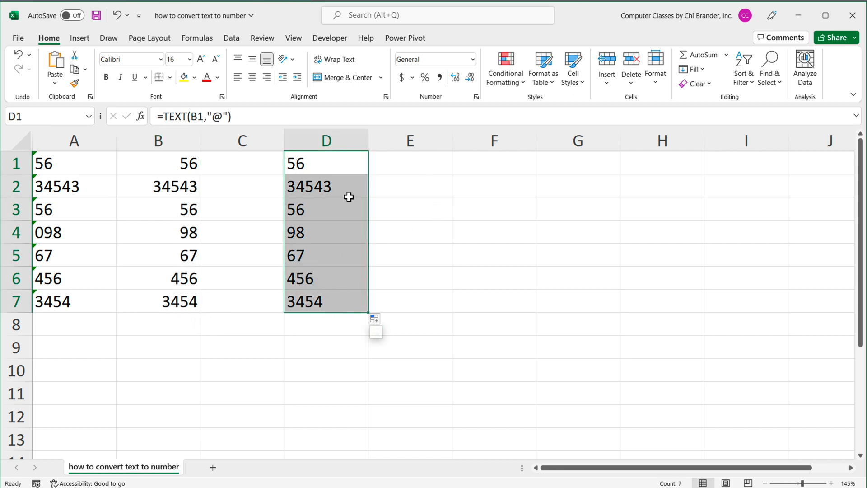
- Begin =SUM( in G3 over the text-converted values D1:D7, not yet confirmed
left_click(577, 208)
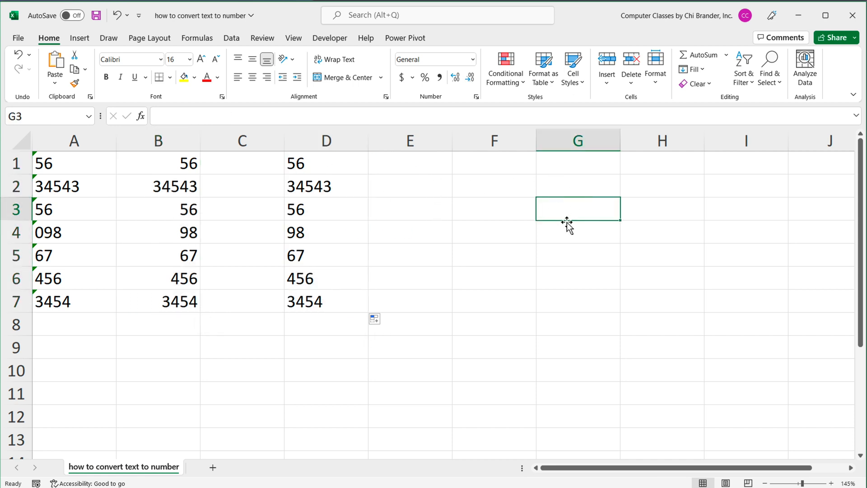
type("=SUM(")
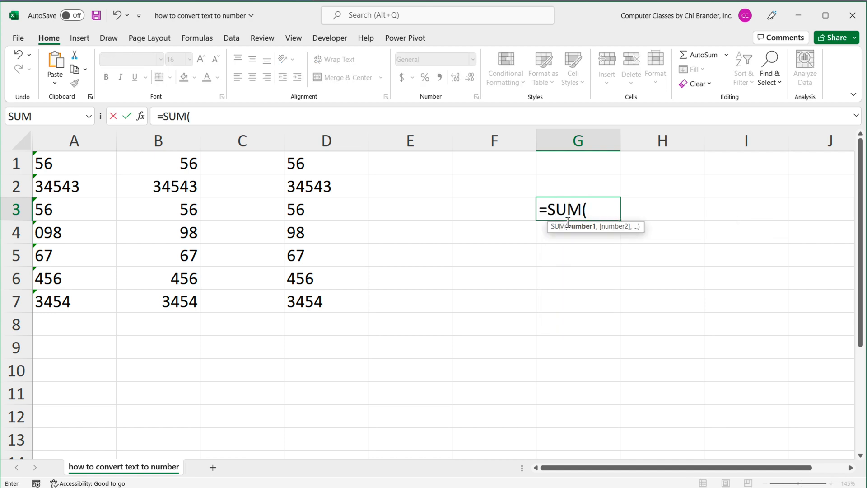
left_click_drag(326, 162, 325, 301)
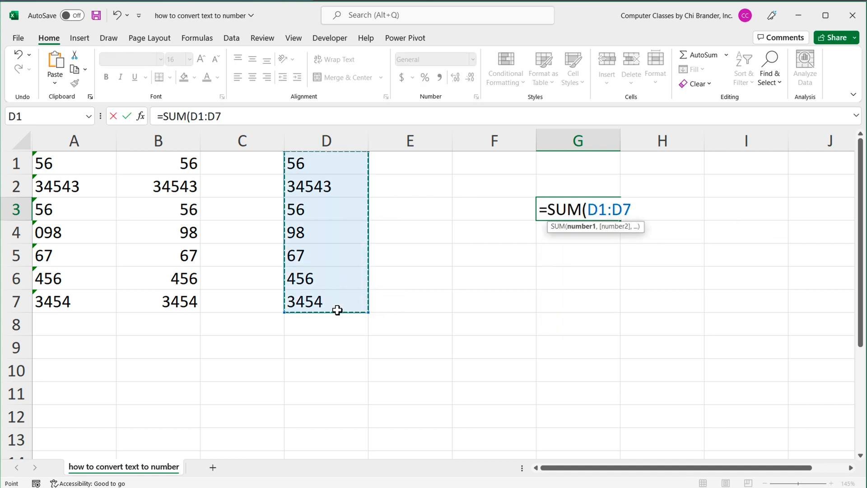